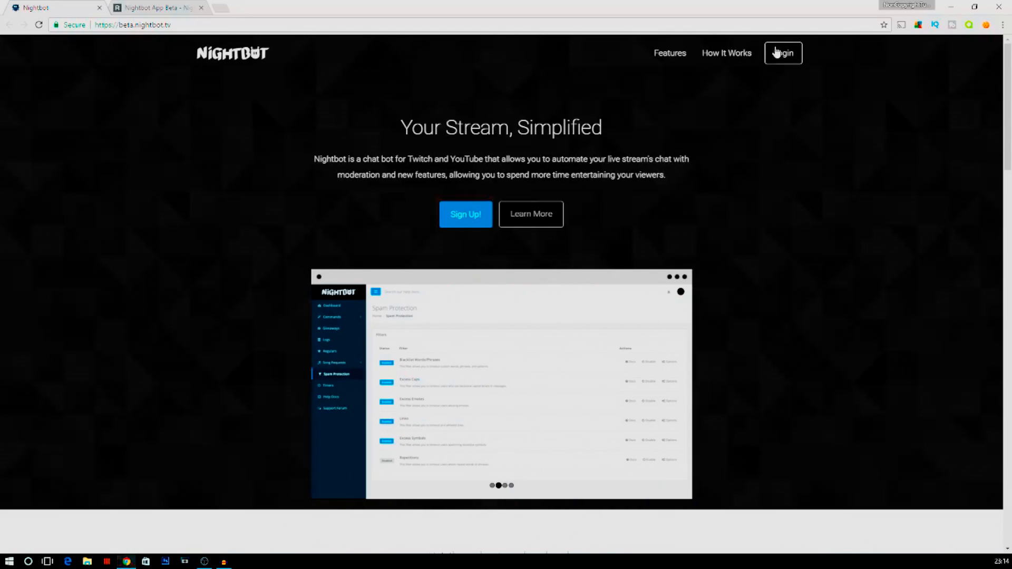
Log into Nightbot with Twitch, have the bot join the channel, and authorize Nightbot Beta
click(782, 53)
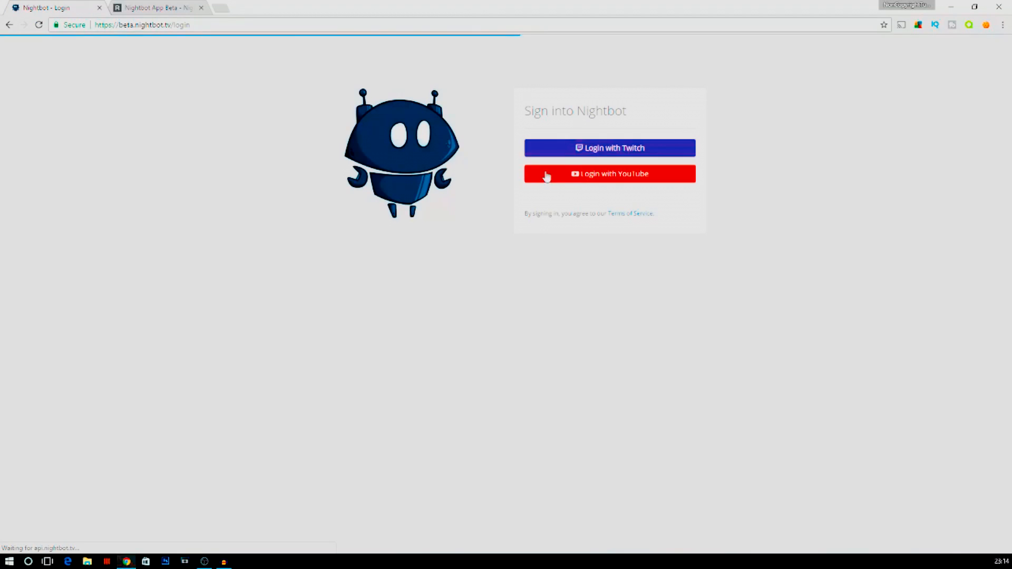
click(609, 173)
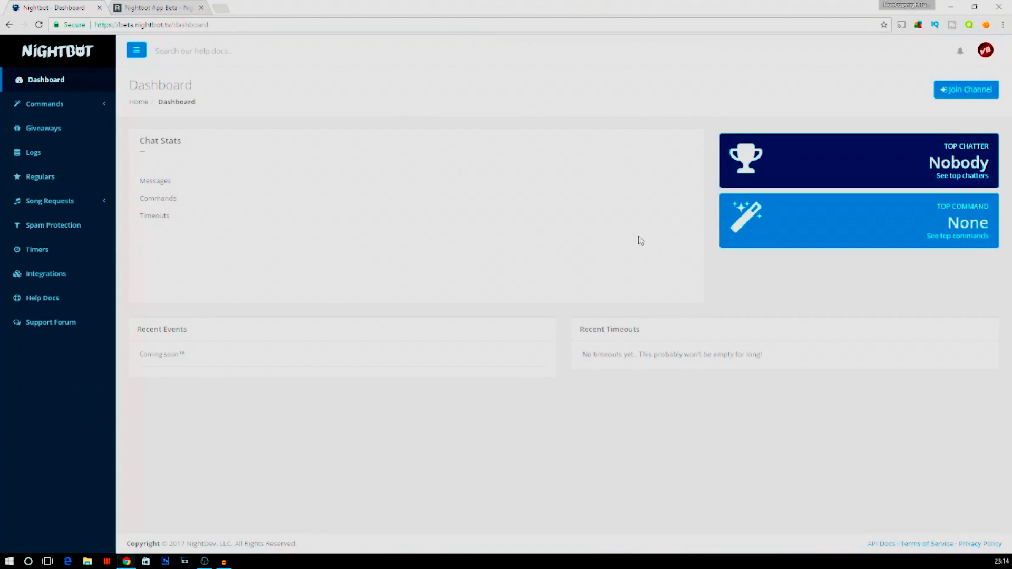
click(965, 89)
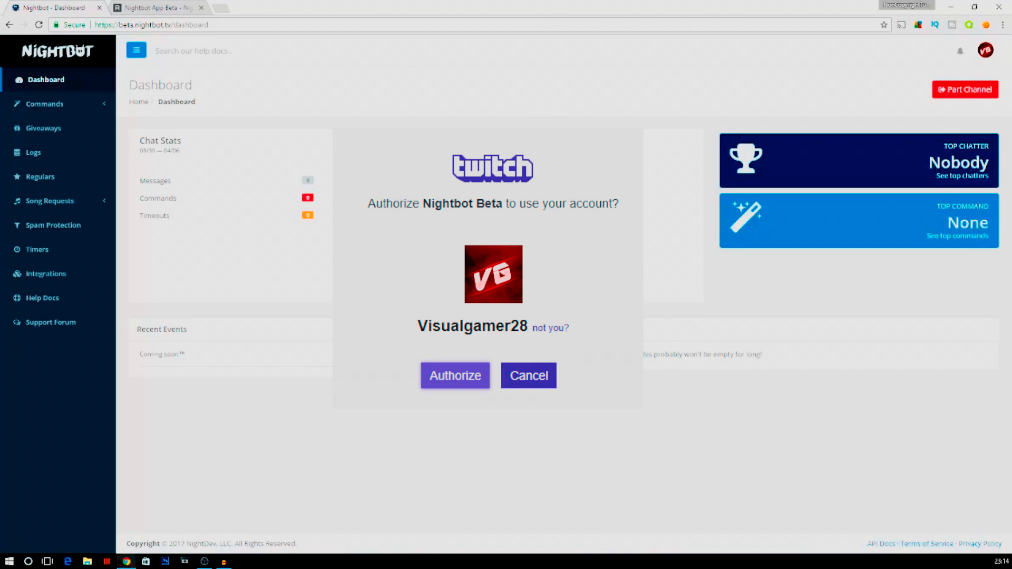
click(454, 376)
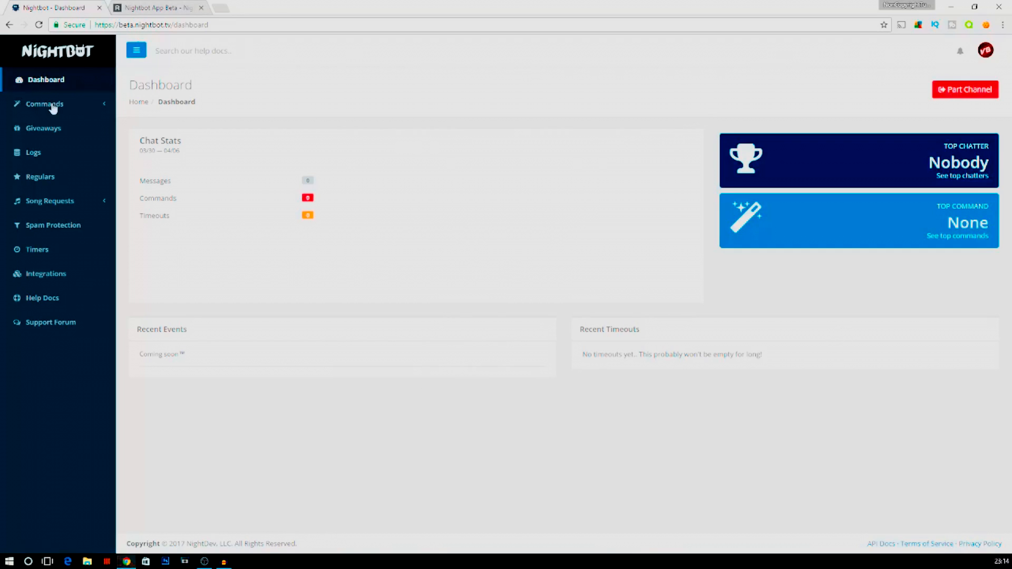
Open Song Requests > AutoDJ, start TheFatRat - Xenogenesis, then pause the embedded video
click(50, 201)
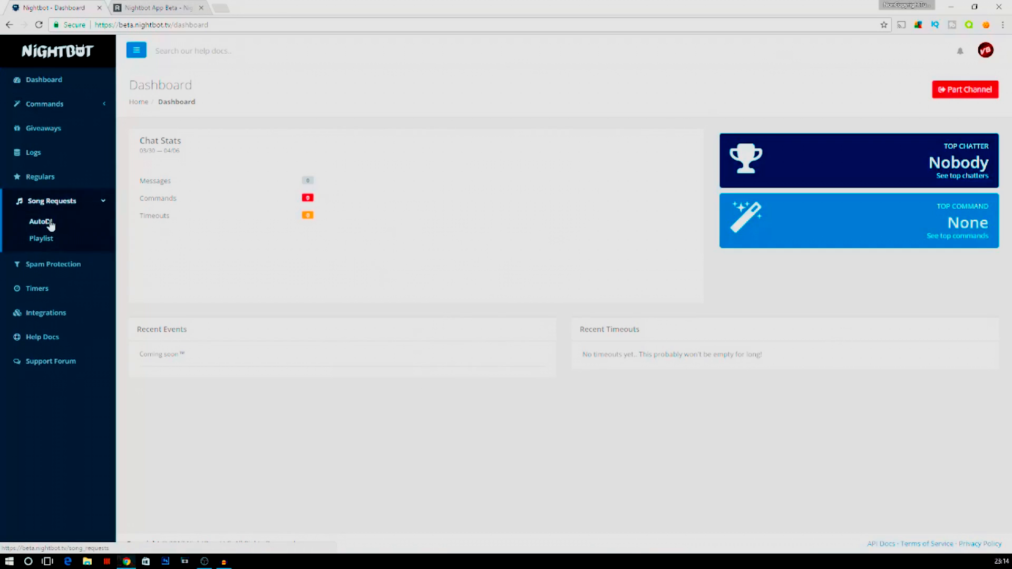
click(40, 222)
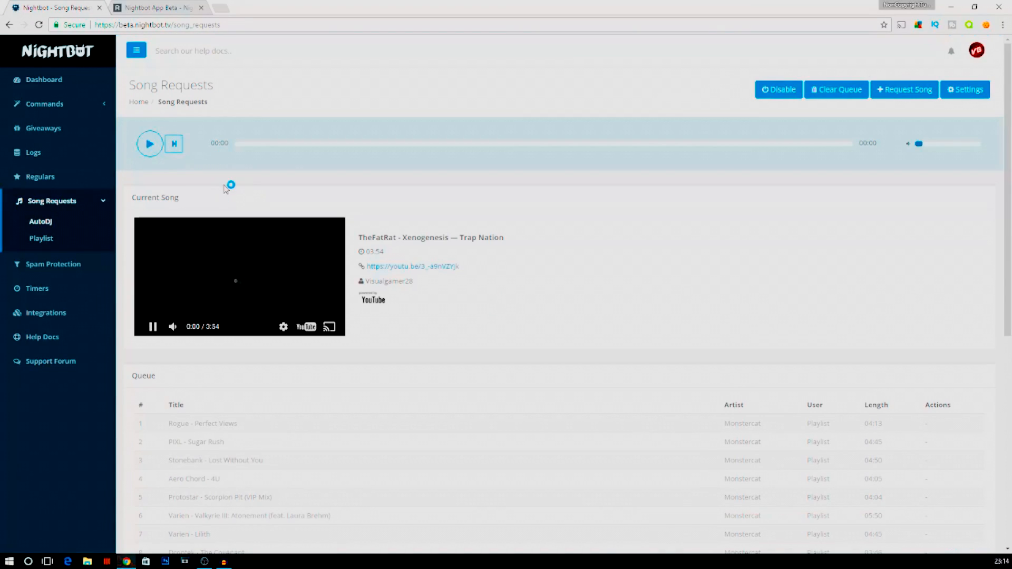
click(150, 143)
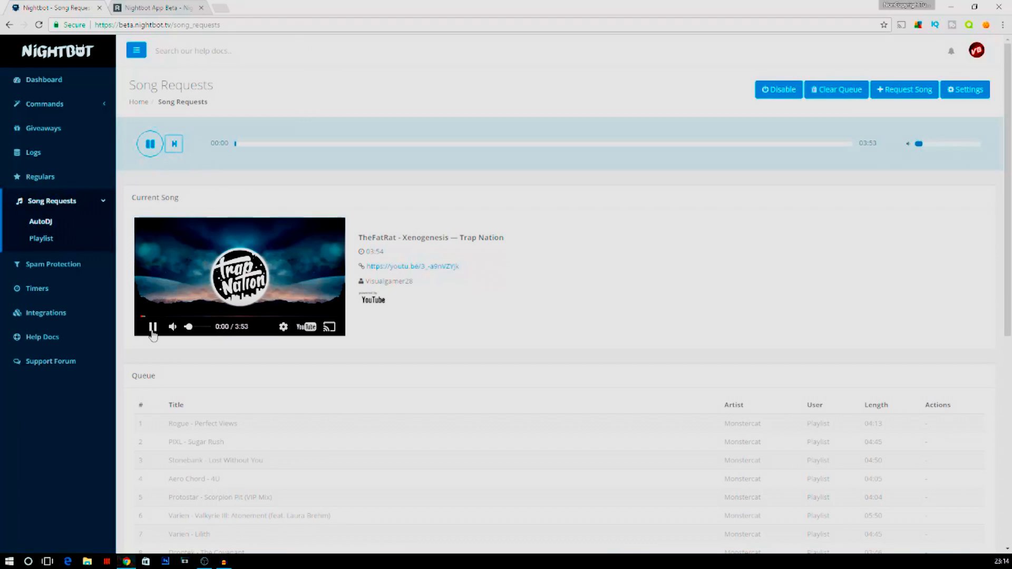
click(153, 327)
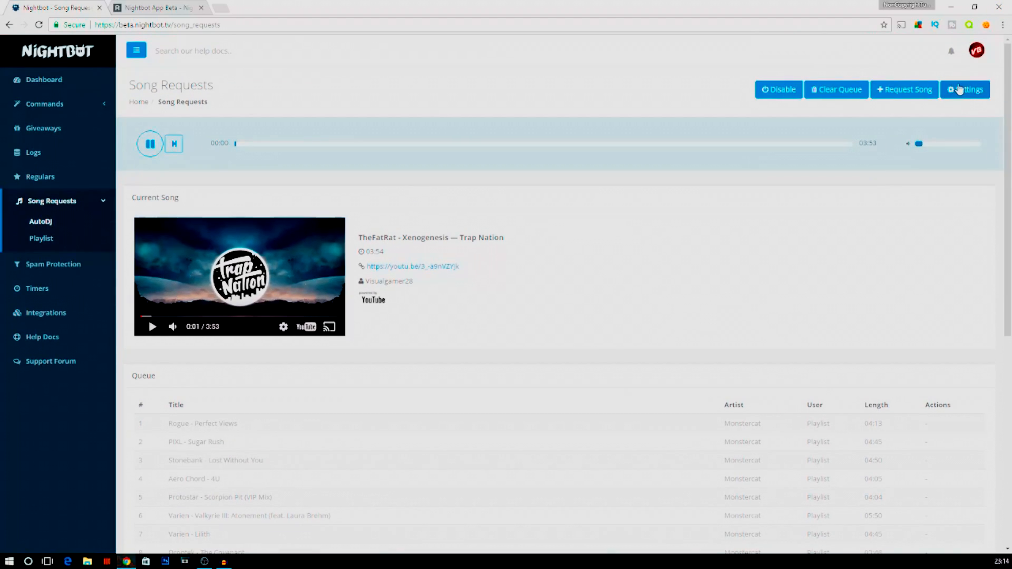
Open song request settings, keeping userlevel Everyone, playlist Monstercat and search provider YouTube
click(964, 89)
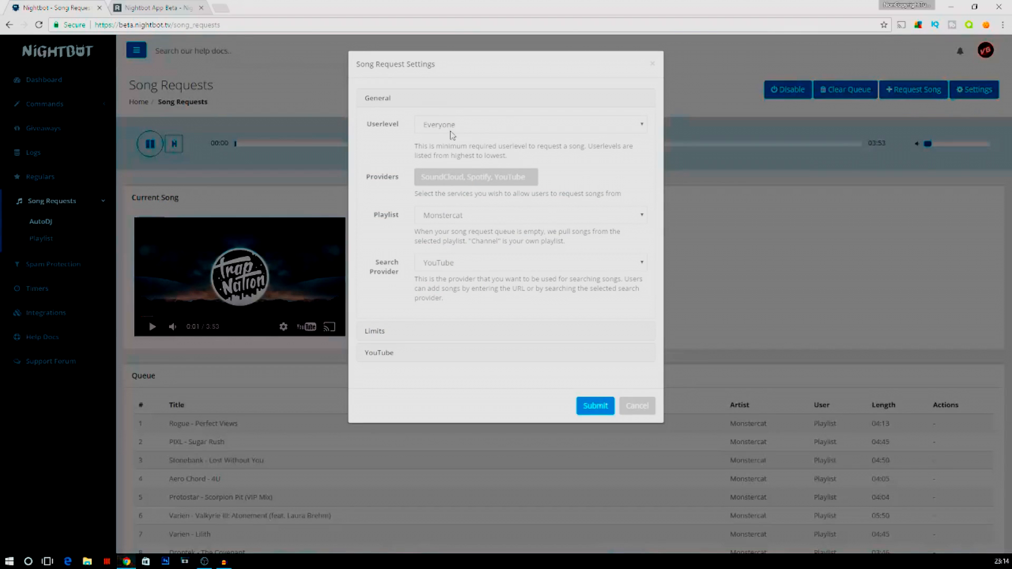
mouse_move(404, 135)
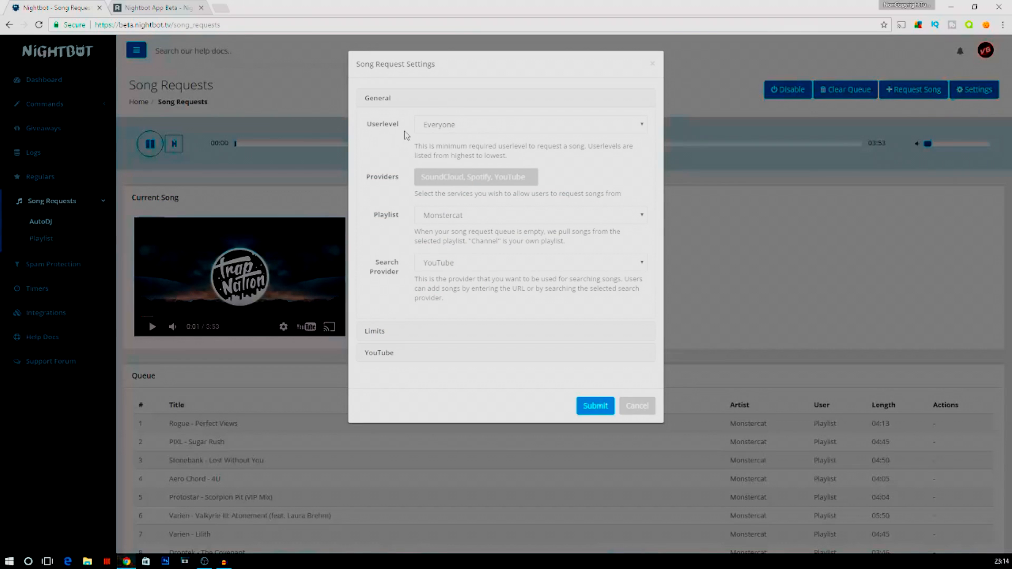
click(528, 124)
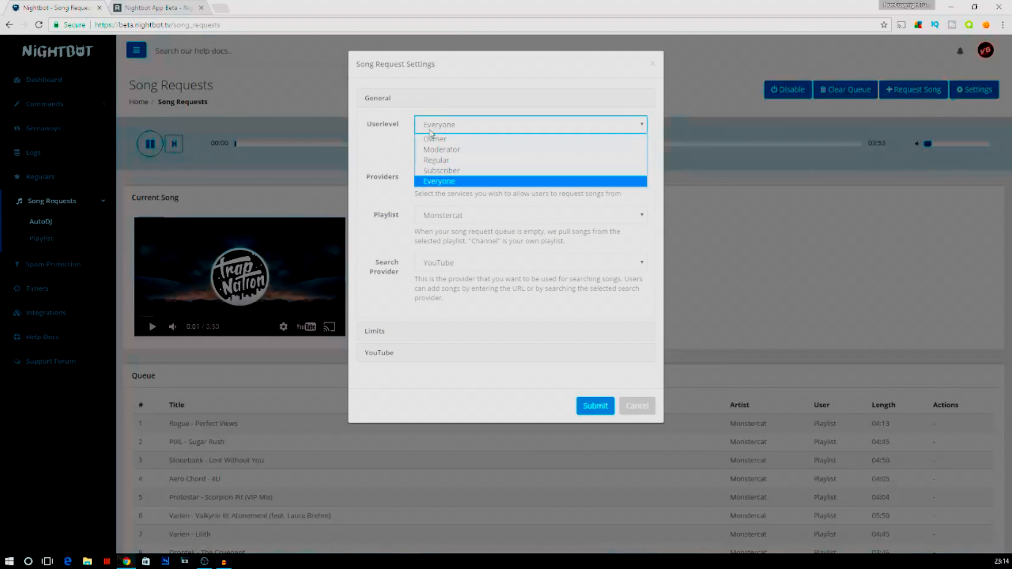
click(438, 181)
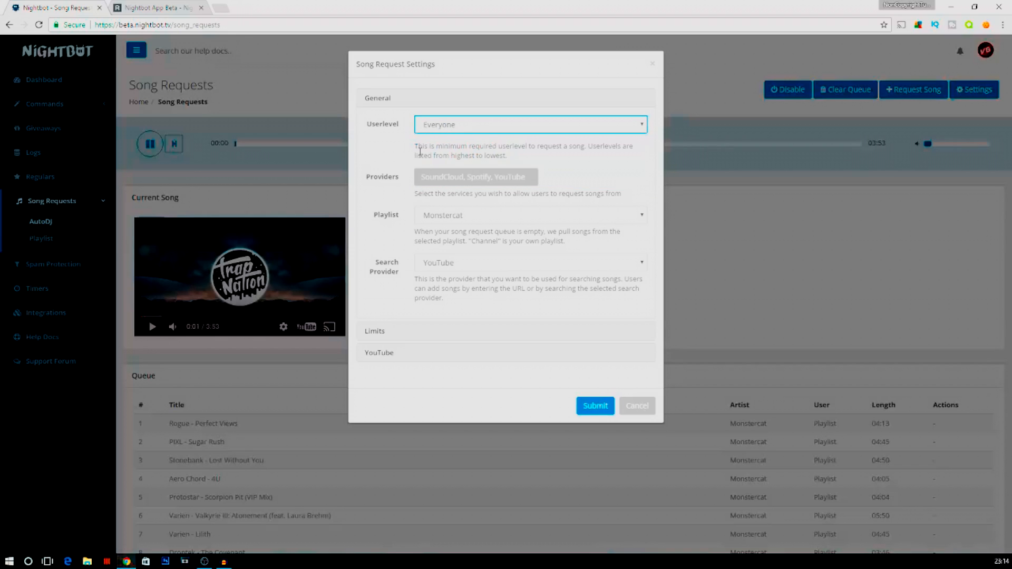
mouse_move(406, 227)
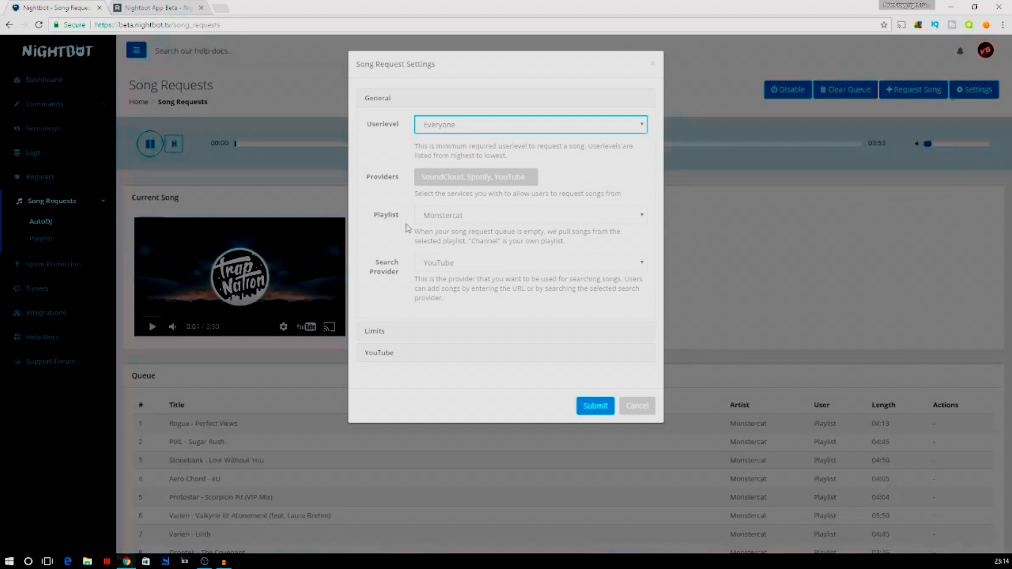
click(529, 215)
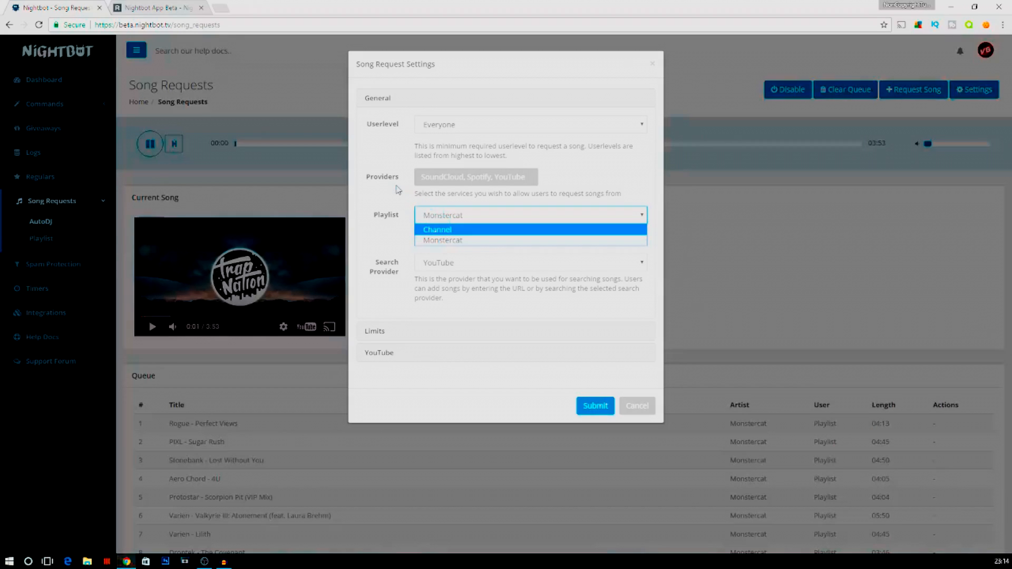
mouse_move(391, 195)
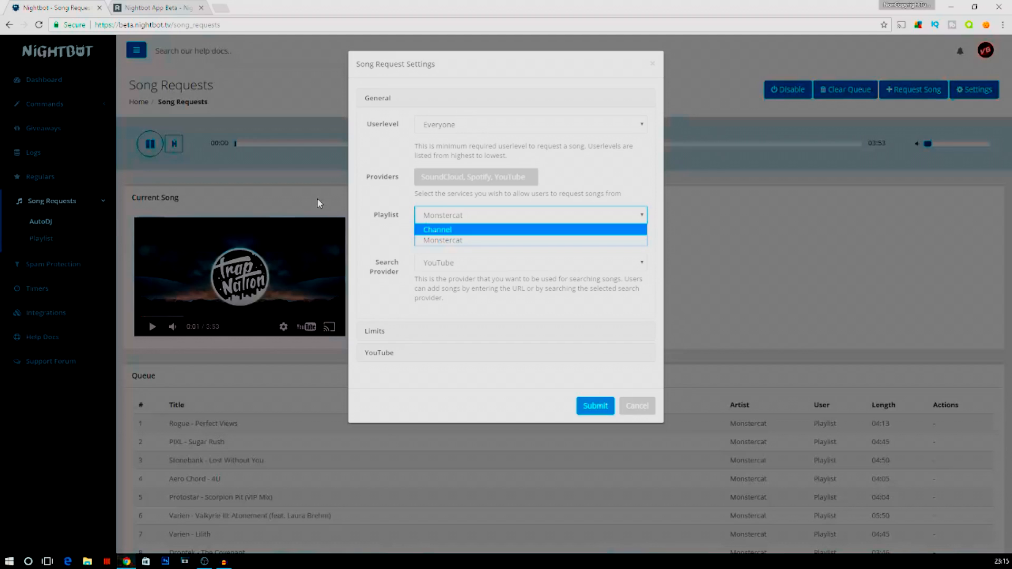
click(529, 215)
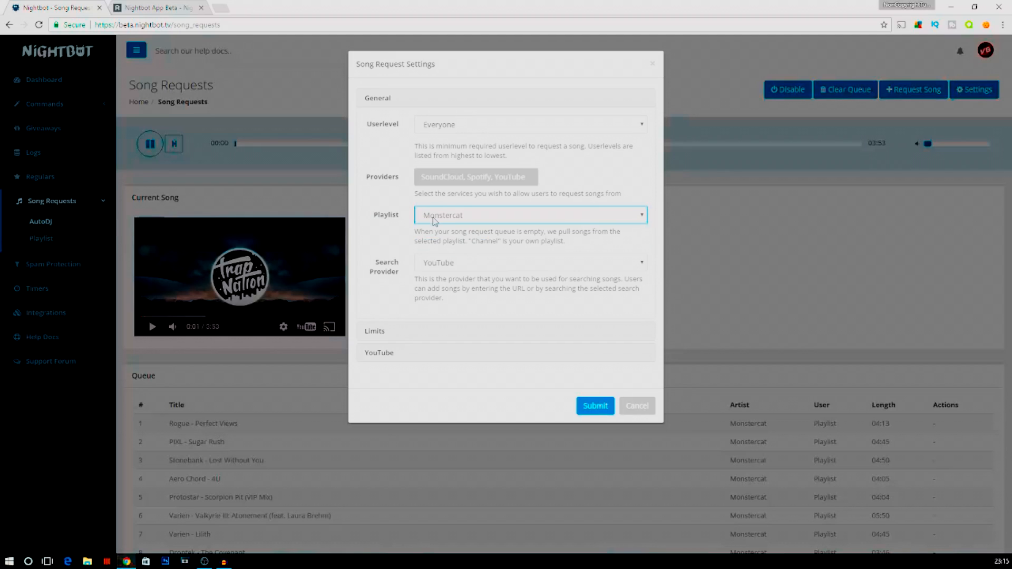
mouse_move(406, 277)
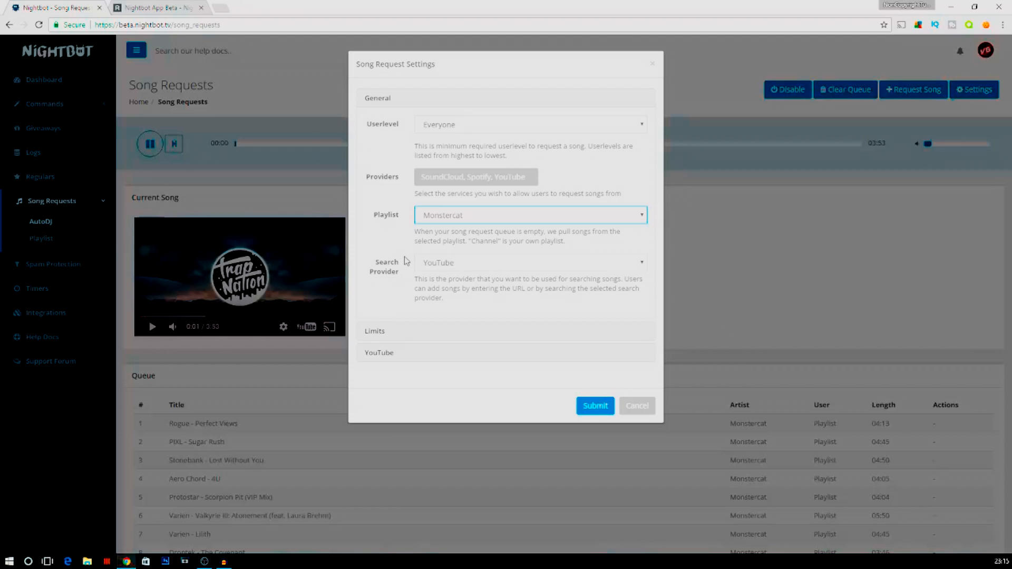
click(529, 262)
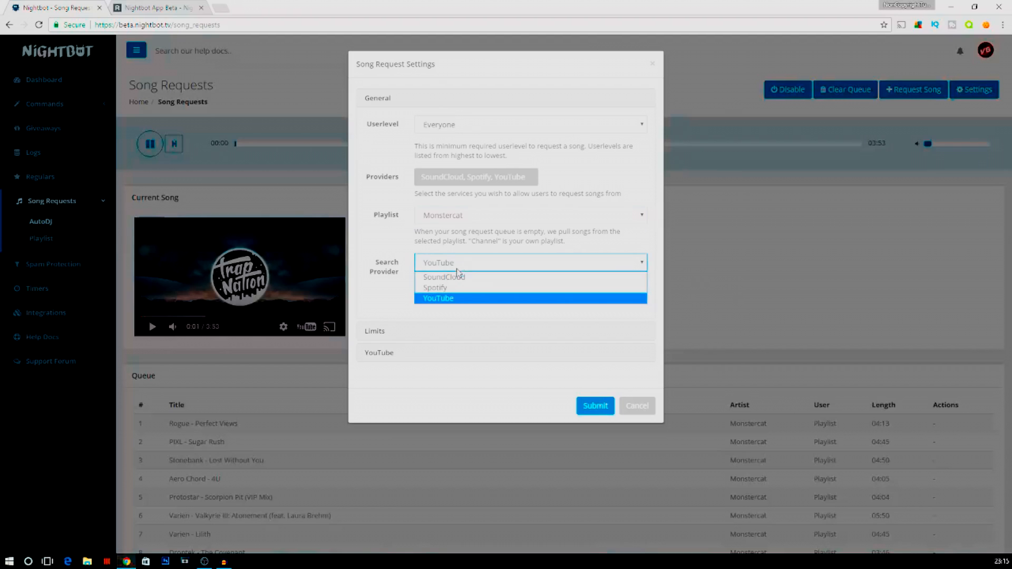
mouse_move(444, 276)
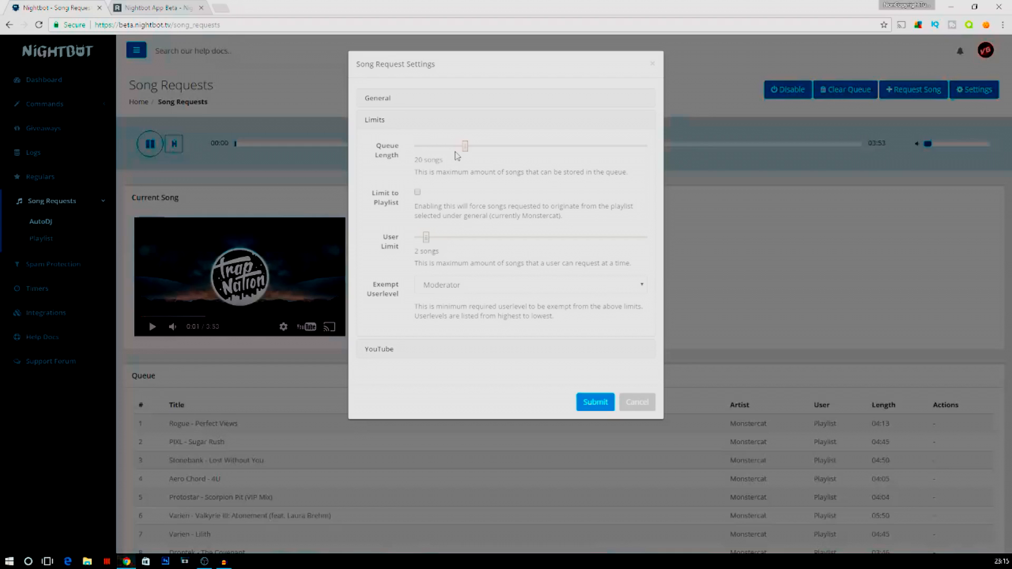
mouse_move(415, 169)
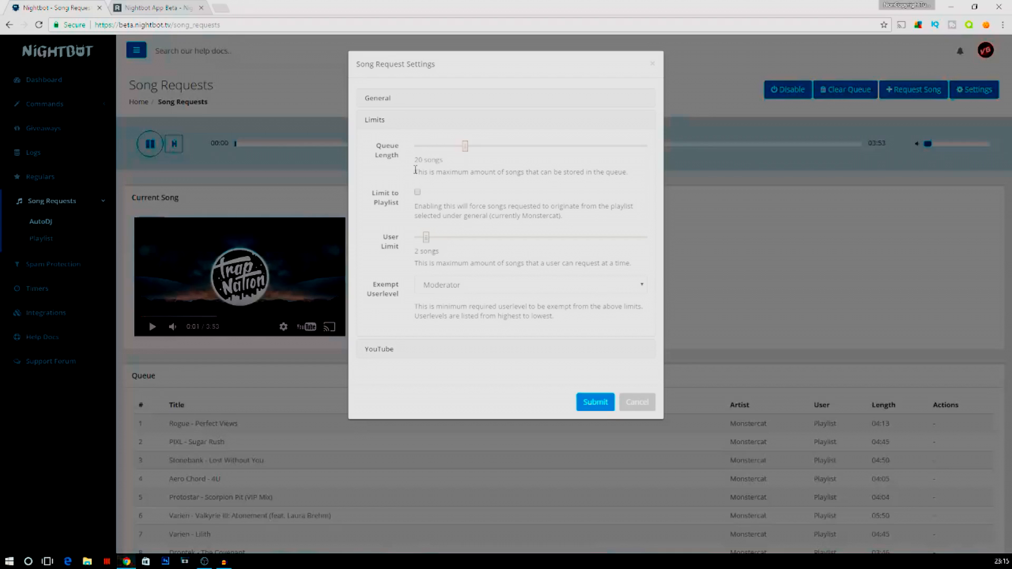
mouse_move(421, 162)
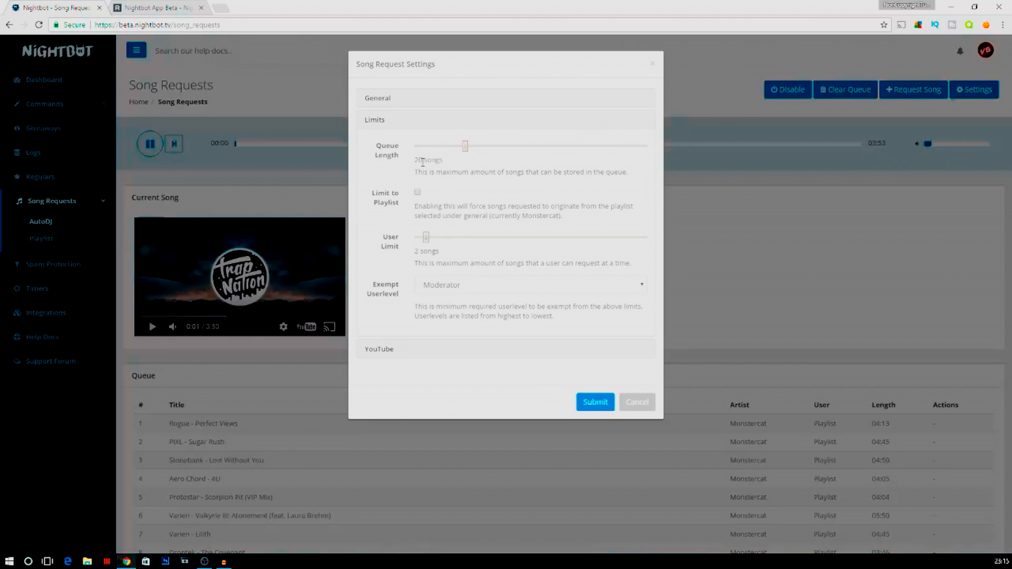
mouse_move(449, 142)
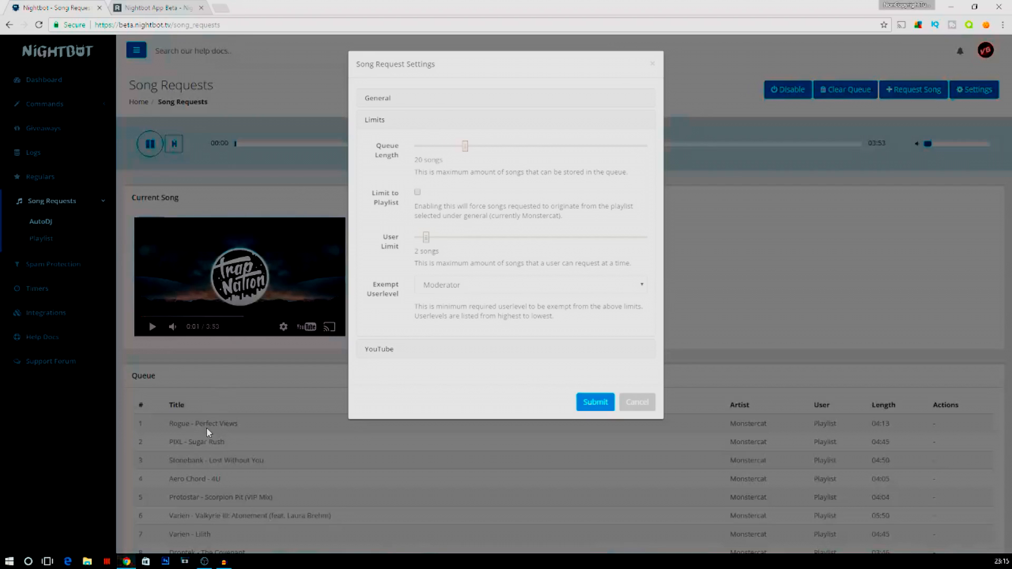
mouse_move(154, 296)
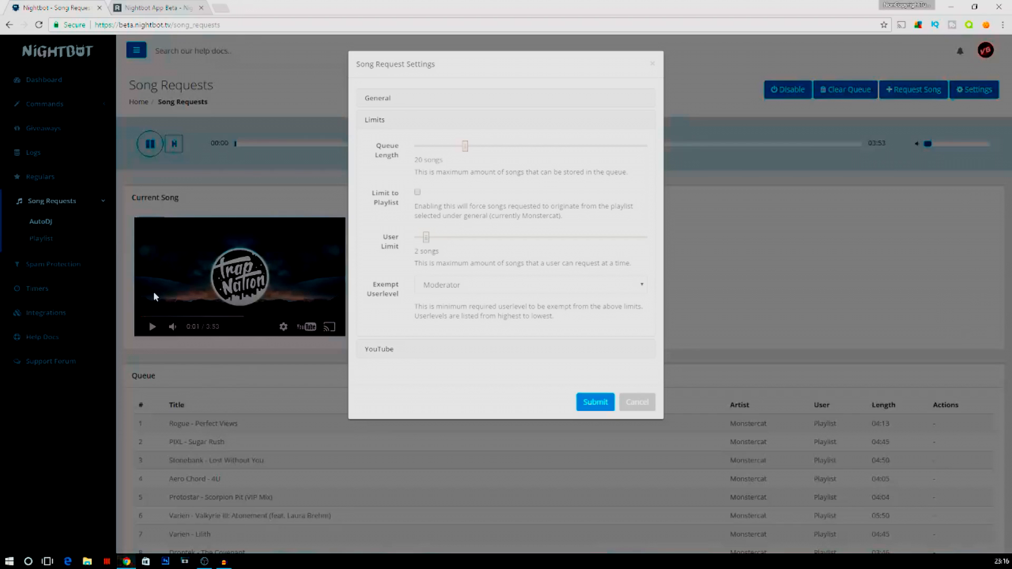
mouse_move(481, 290)
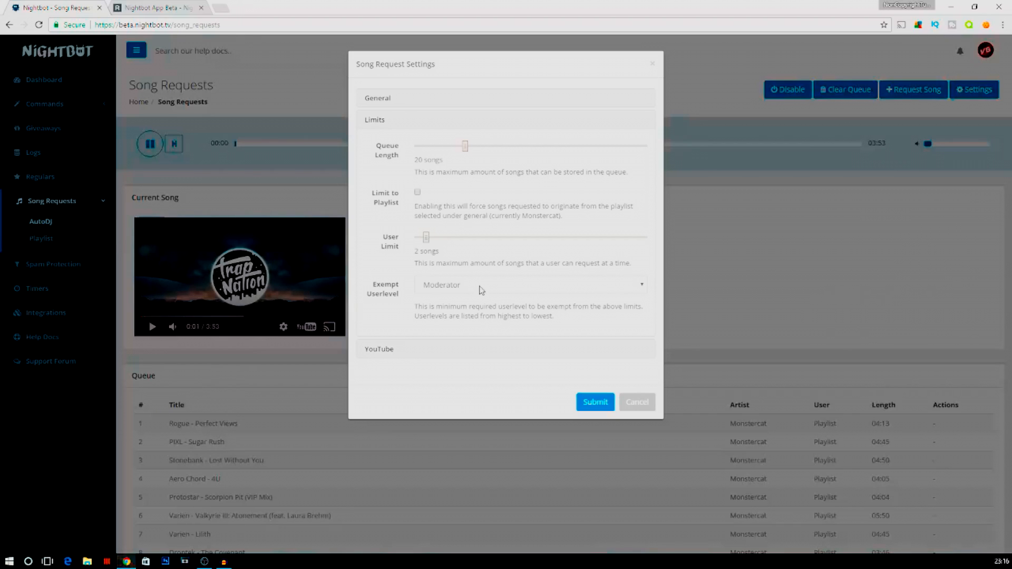
mouse_move(477, 264)
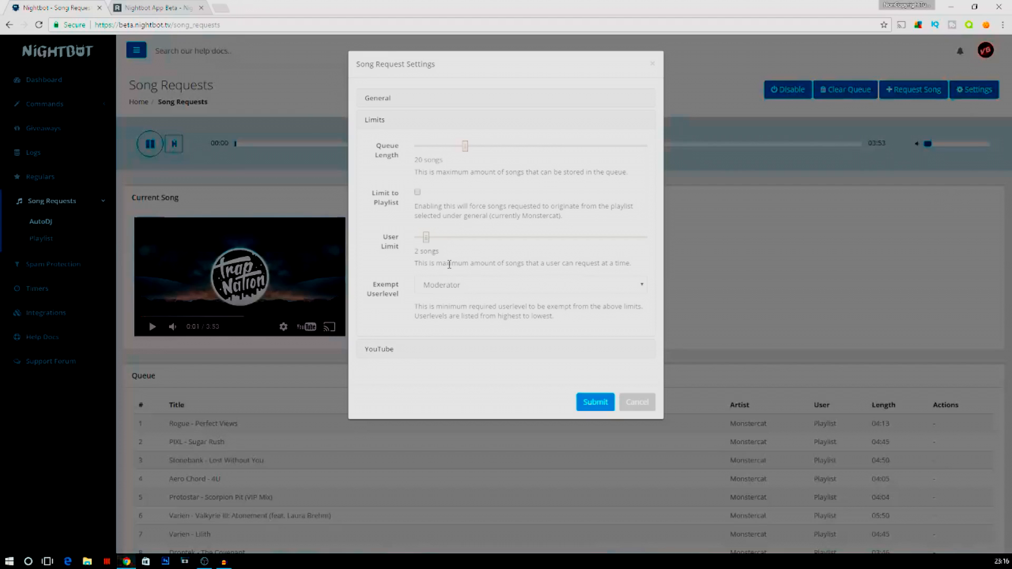
mouse_move(394, 253)
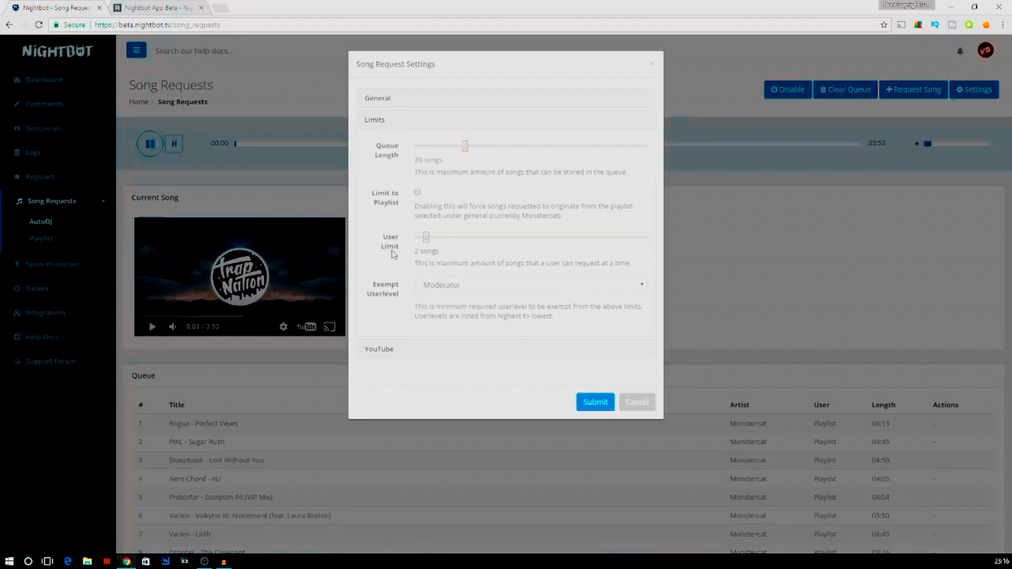
mouse_move(399, 269)
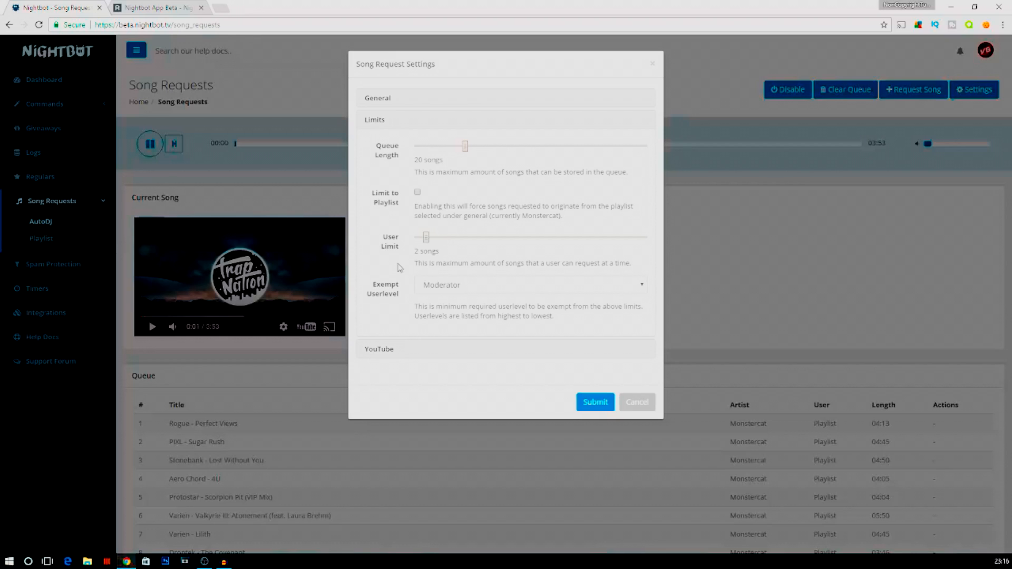
Change the Limits exempt userlevel from Moderator to Everyone
click(529, 284)
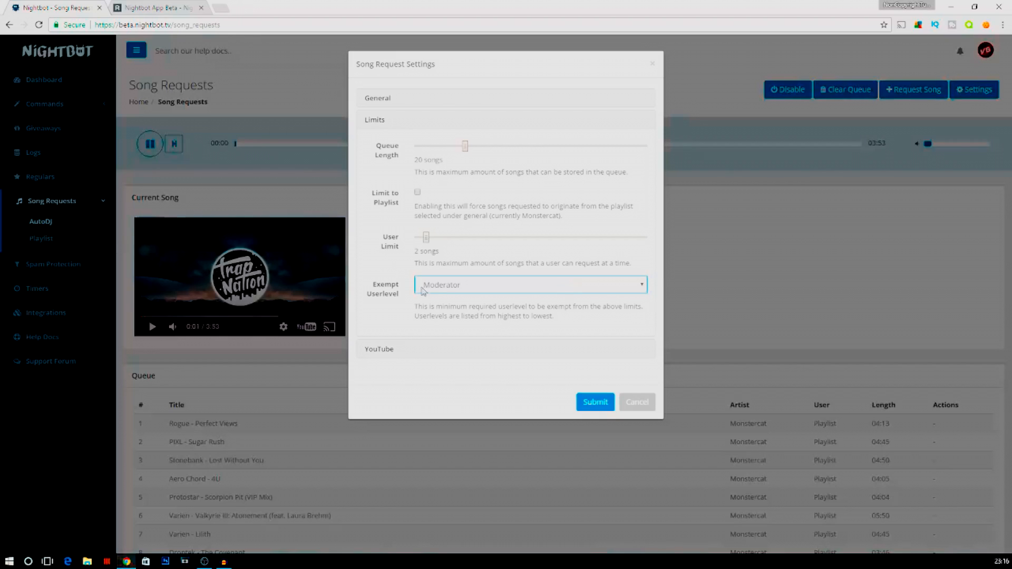
click(529, 285)
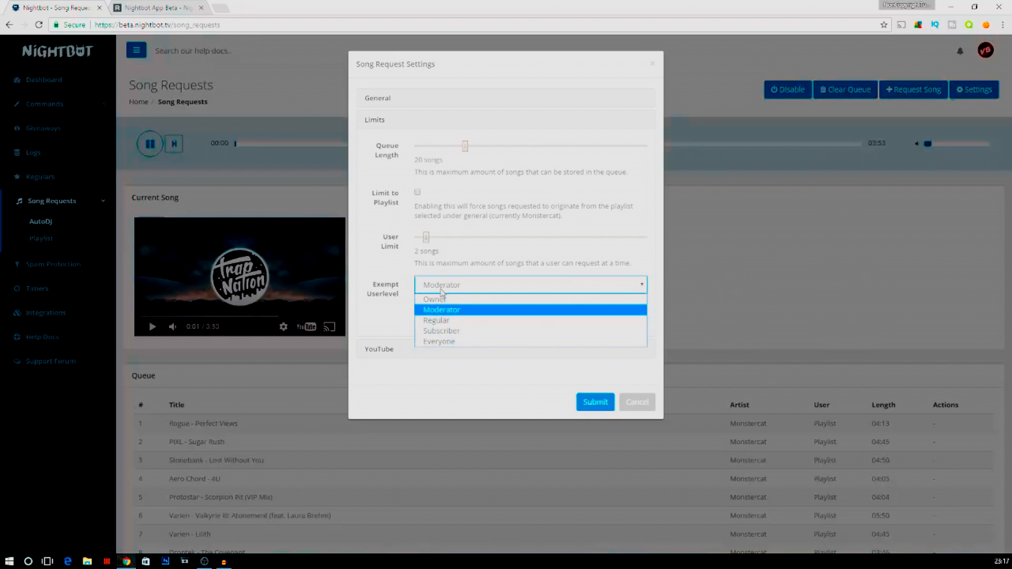
mouse_move(438, 330)
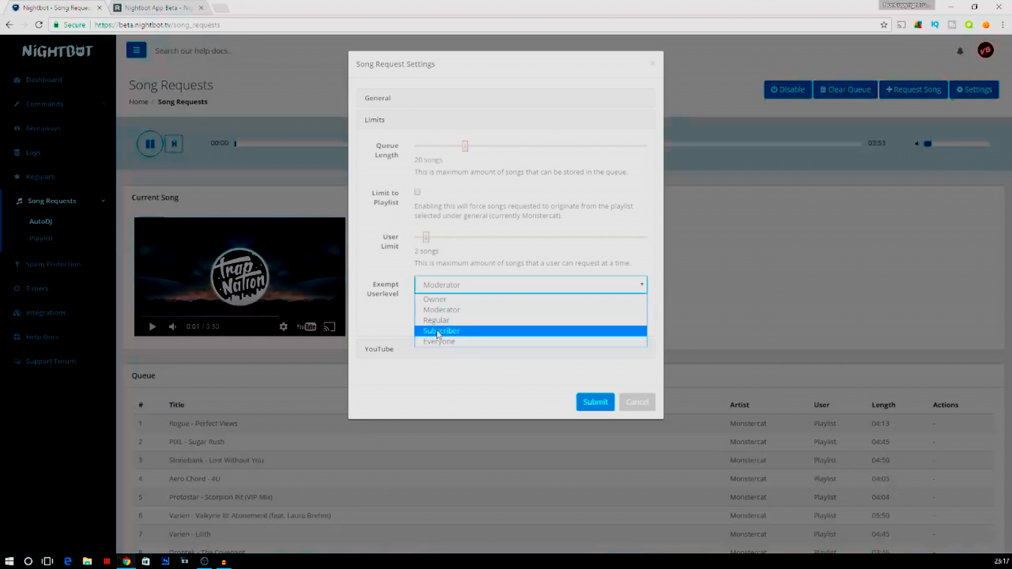
click(438, 342)
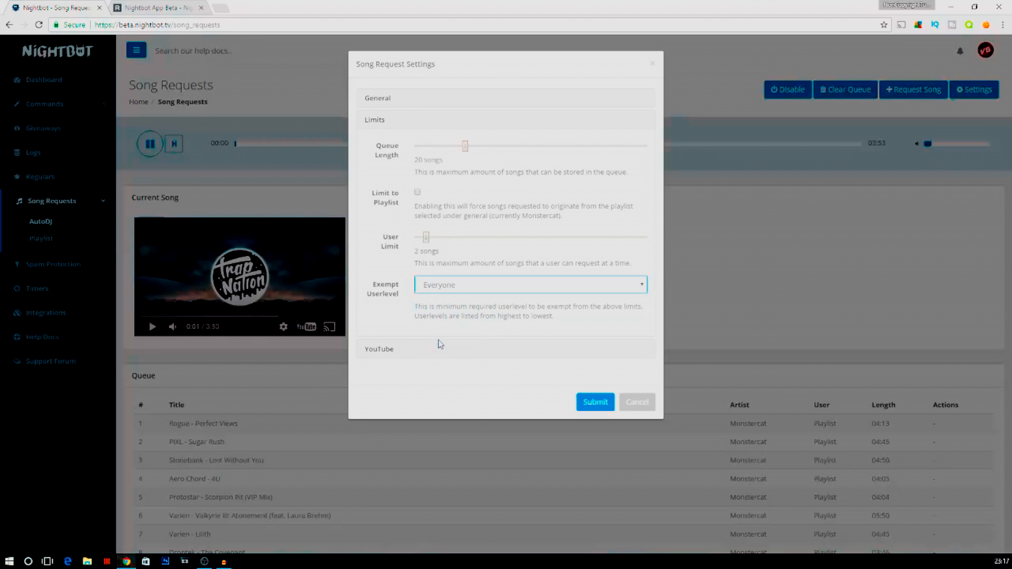
mouse_move(405, 330)
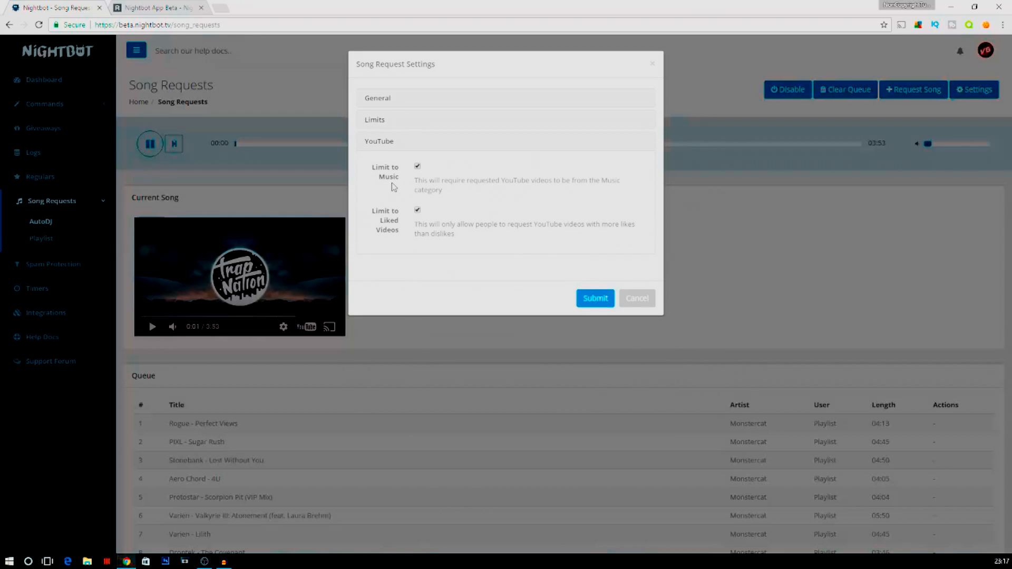
mouse_move(398, 179)
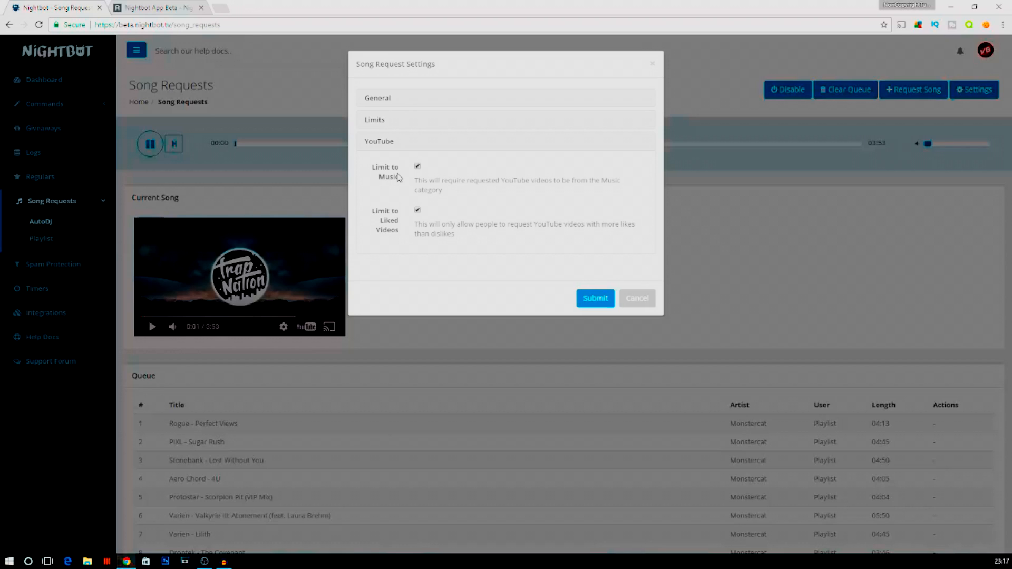
mouse_move(507, 96)
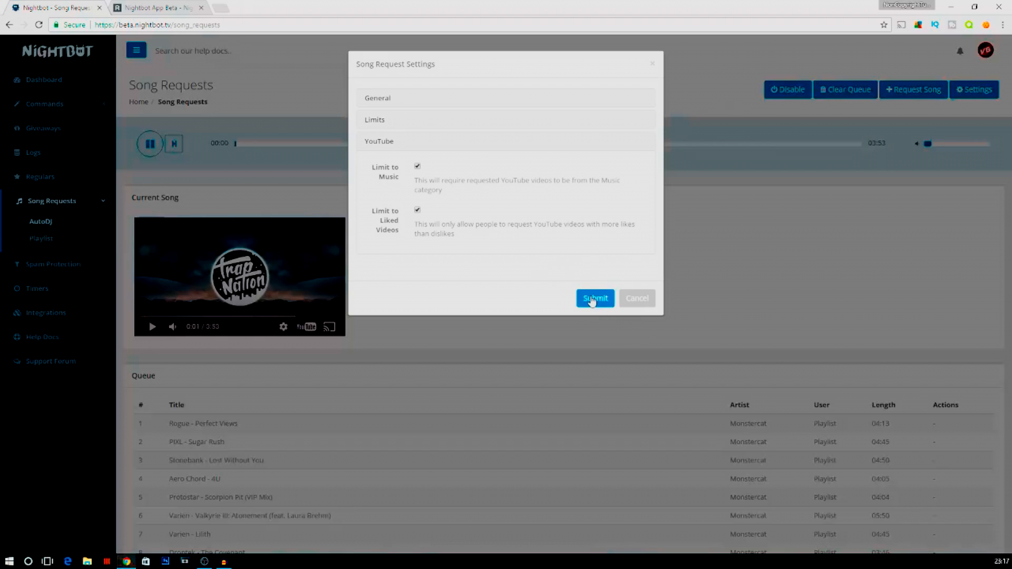
Submit the settings with YouTube requests limited to music and liked videos
click(155, 7)
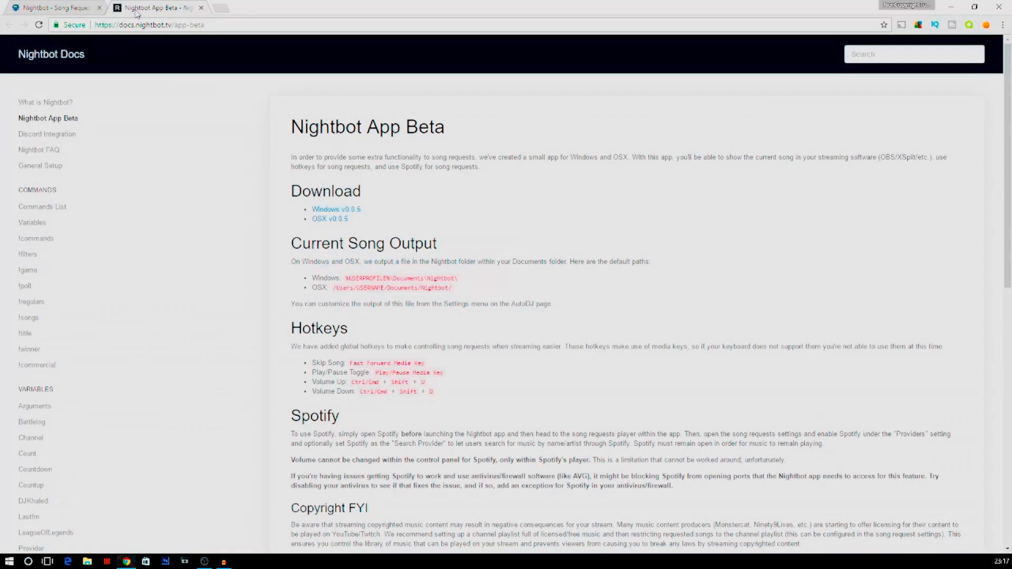
mouse_move(137, 37)
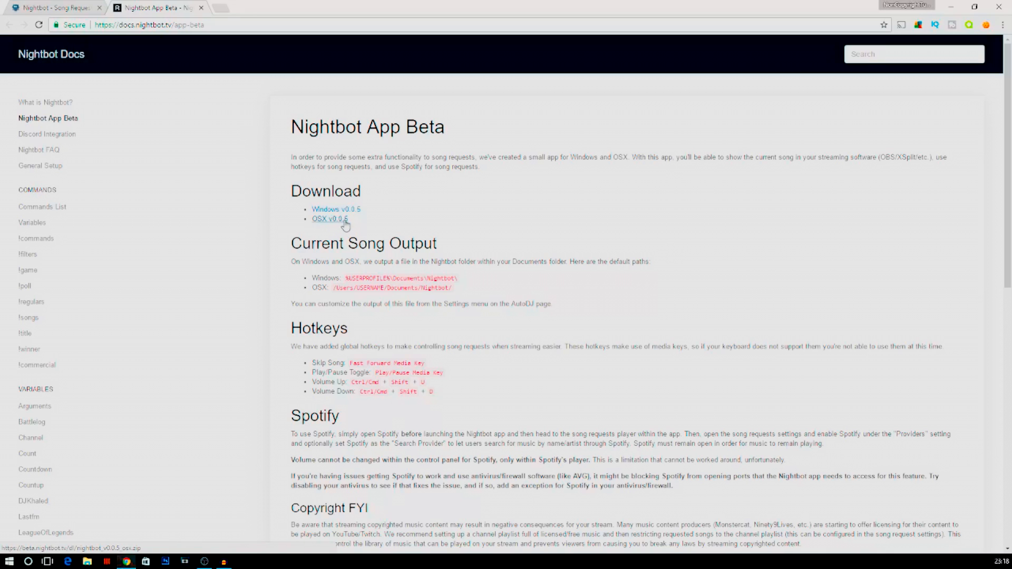
Download the Windows v0.0.5 Nightbot installer from the App Beta docs page
click(329, 219)
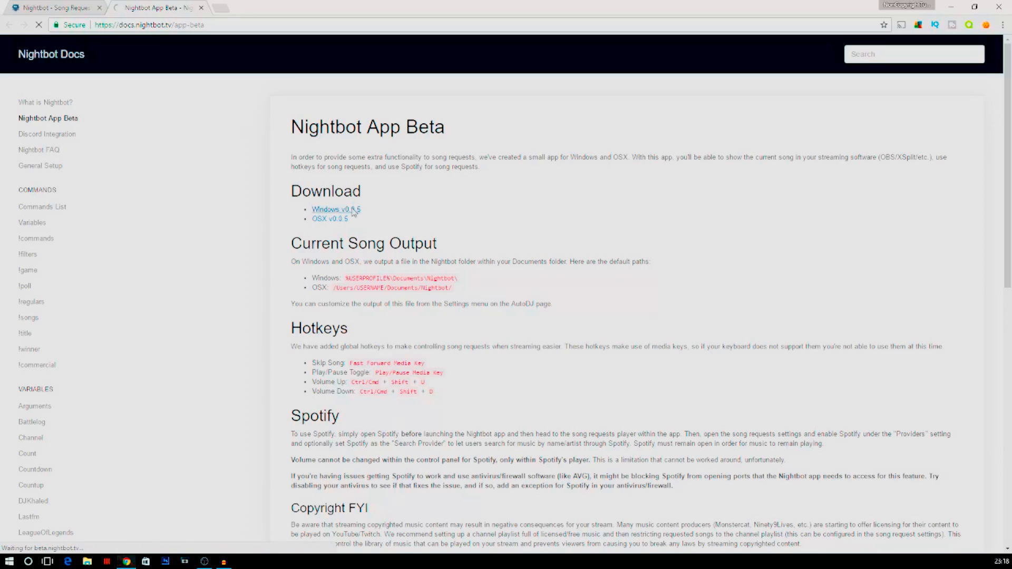
click(335, 209)
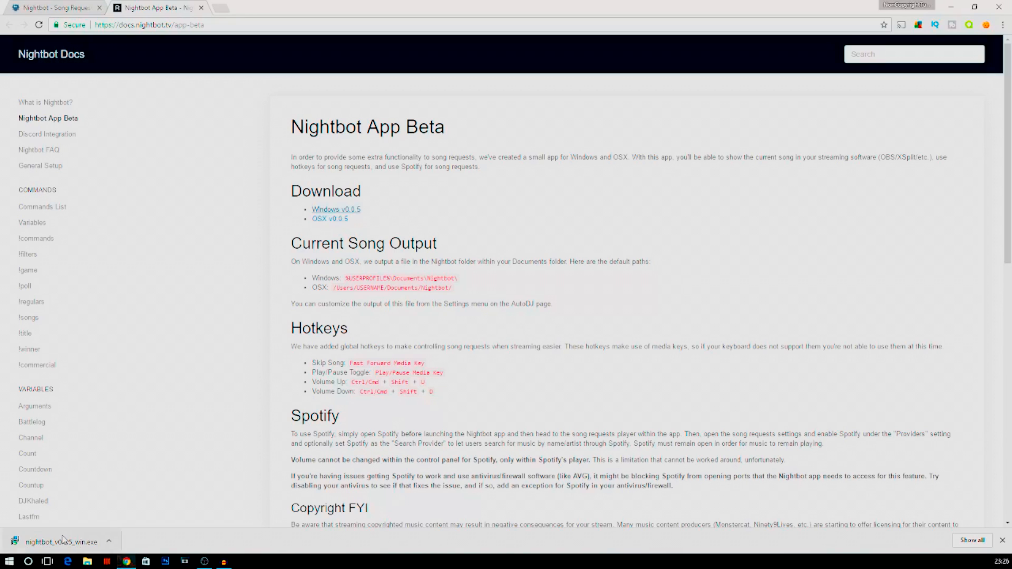
mouse_move(63, 540)
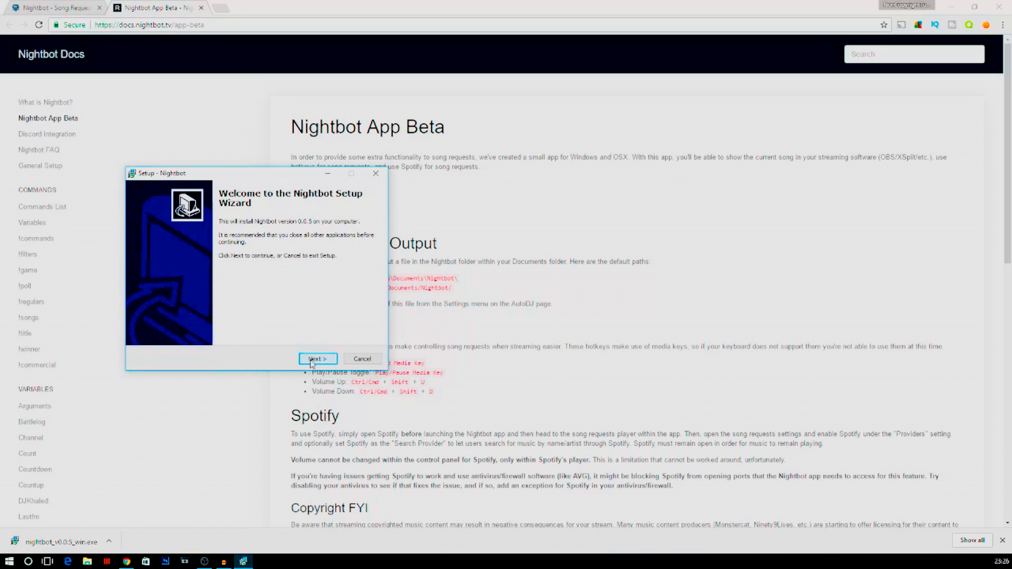
Install Nightbot with default folder, shortcuts and desktop icon, dismiss the access error, and launch
click(316, 359)
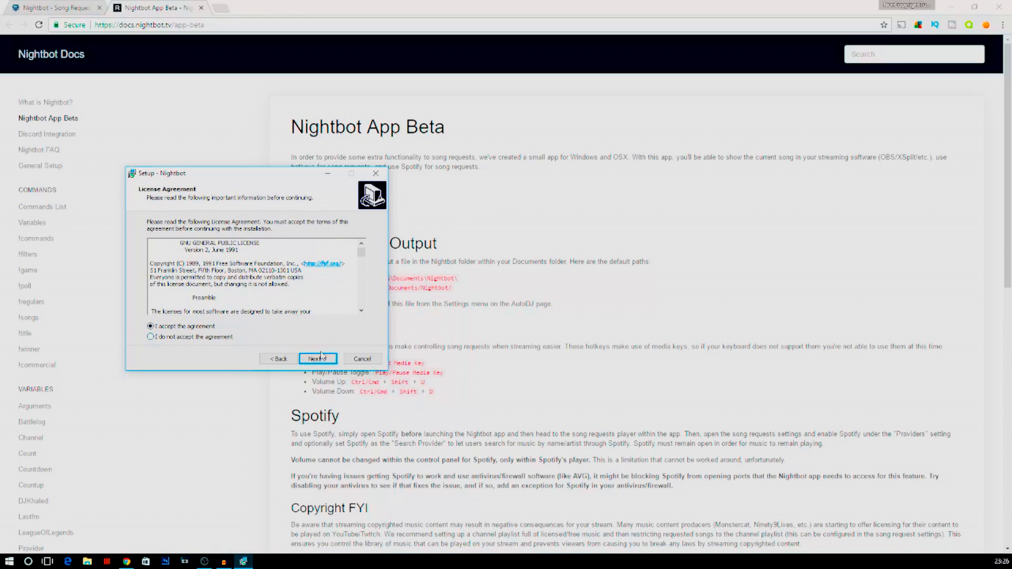
click(316, 358)
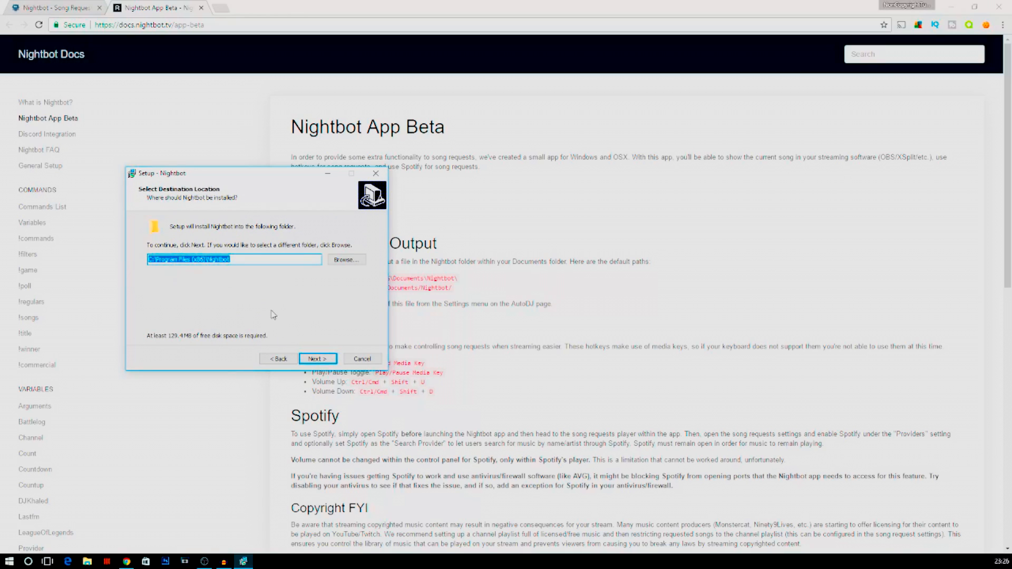
click(317, 359)
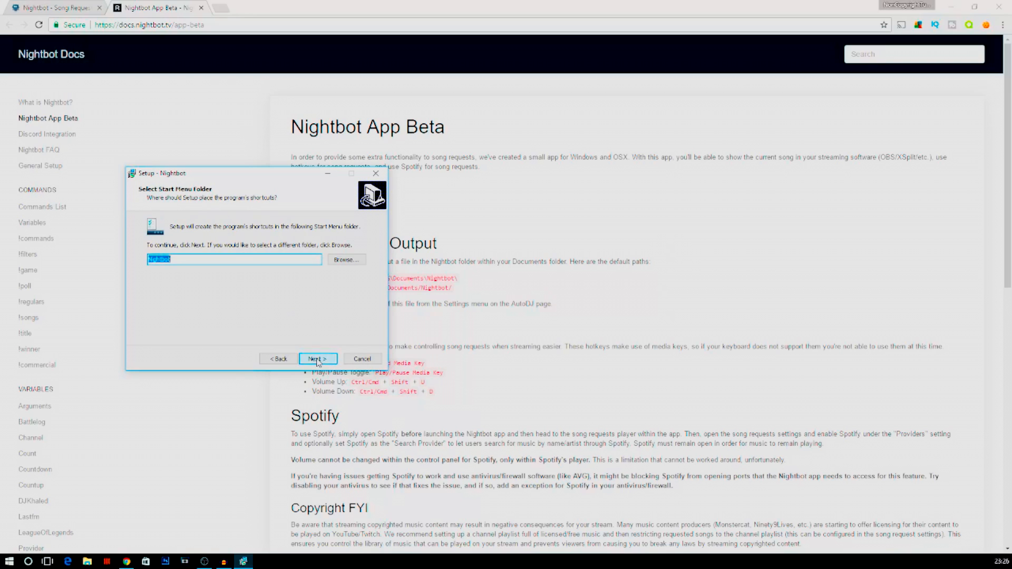
click(317, 359)
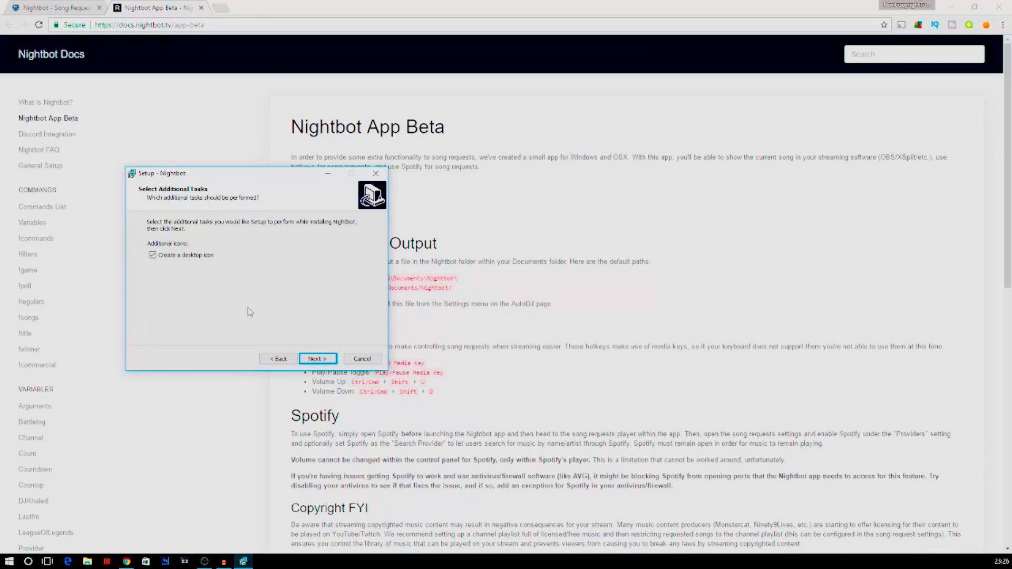
click(316, 358)
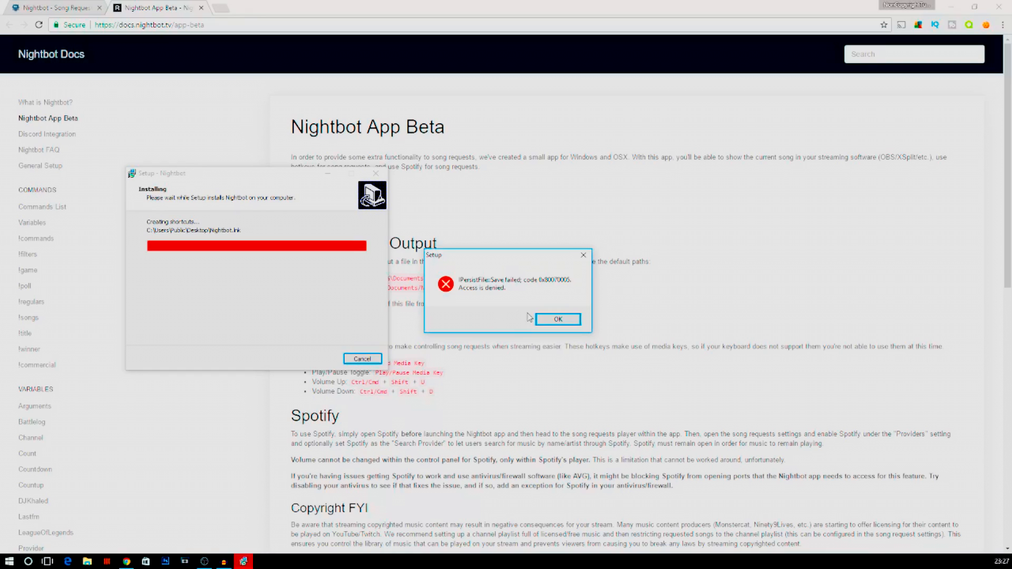
click(556, 319)
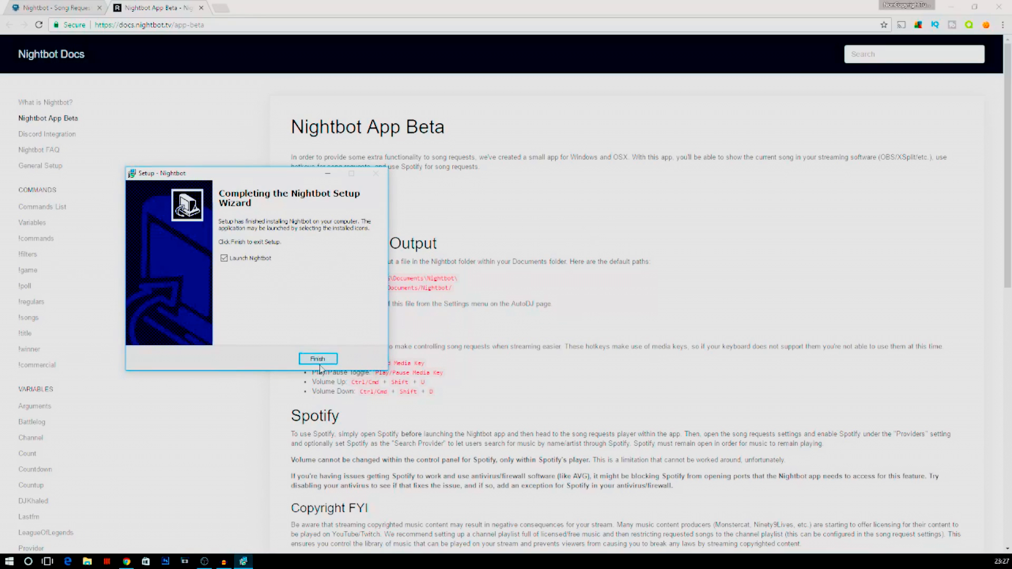
click(317, 358)
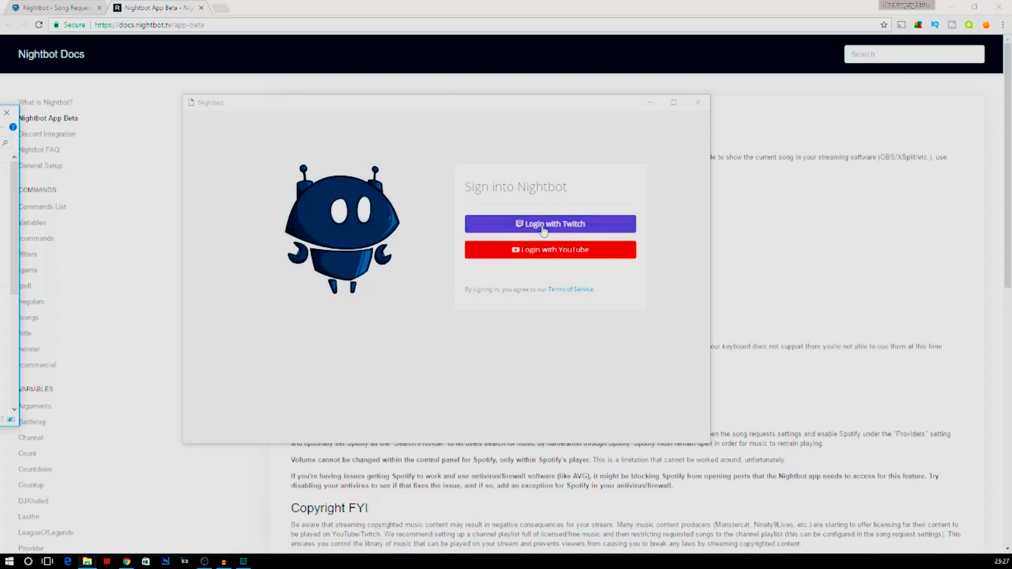
Sign into the desktop app, enable song requests, and toggle playback of TheFatRat - Xenogenesis
click(549, 223)
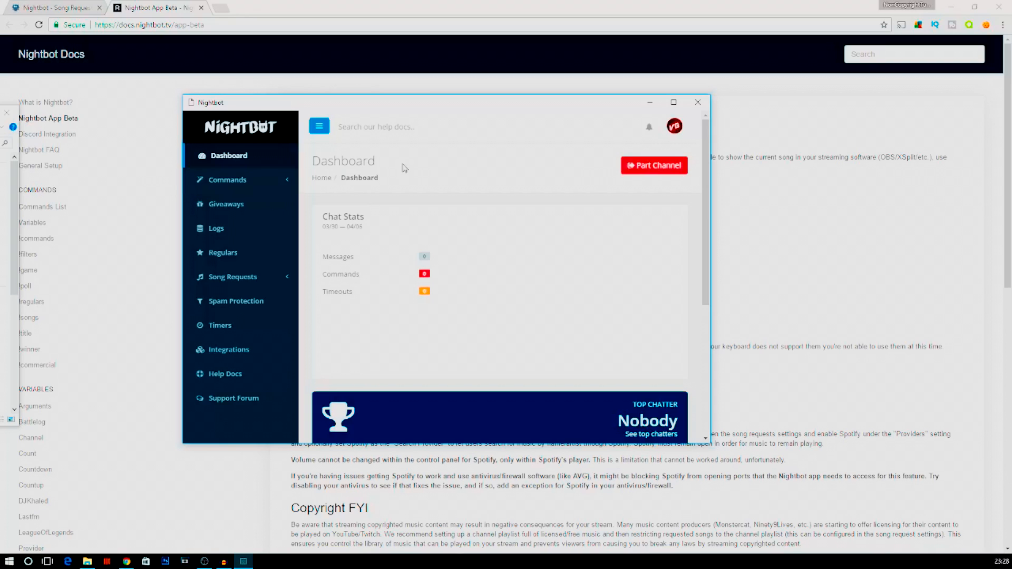
mouse_move(232, 276)
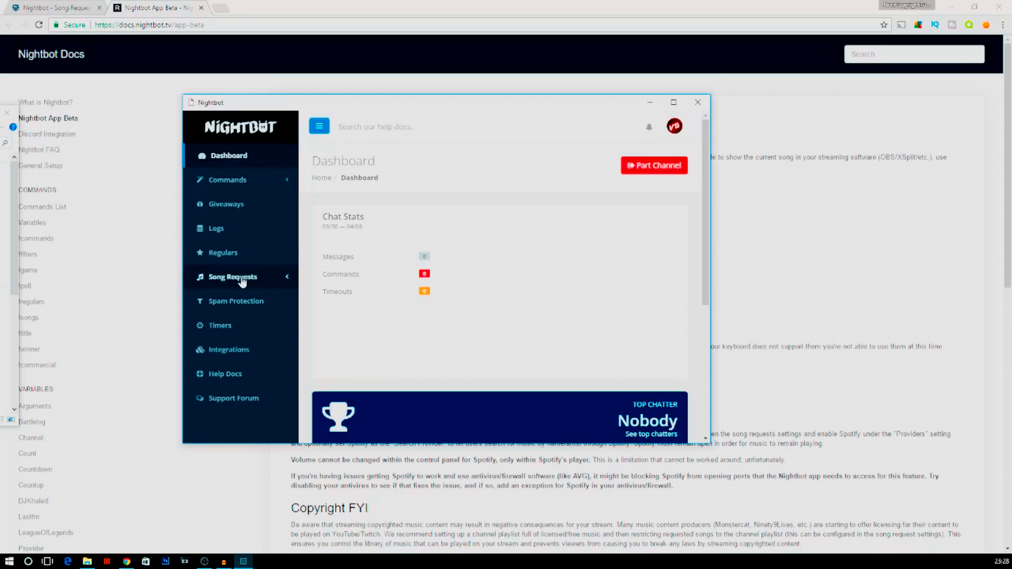
click(232, 276)
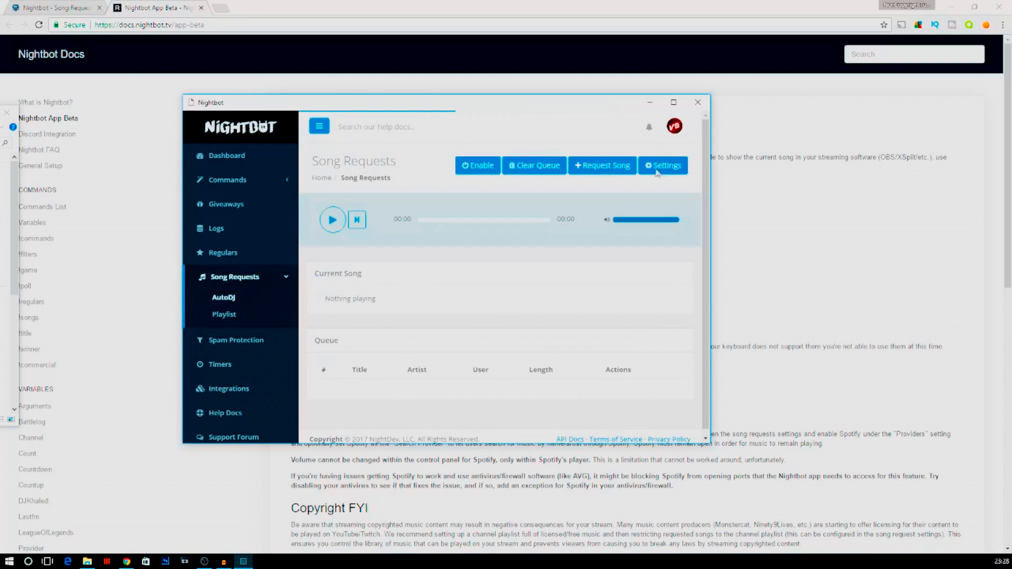
click(476, 165)
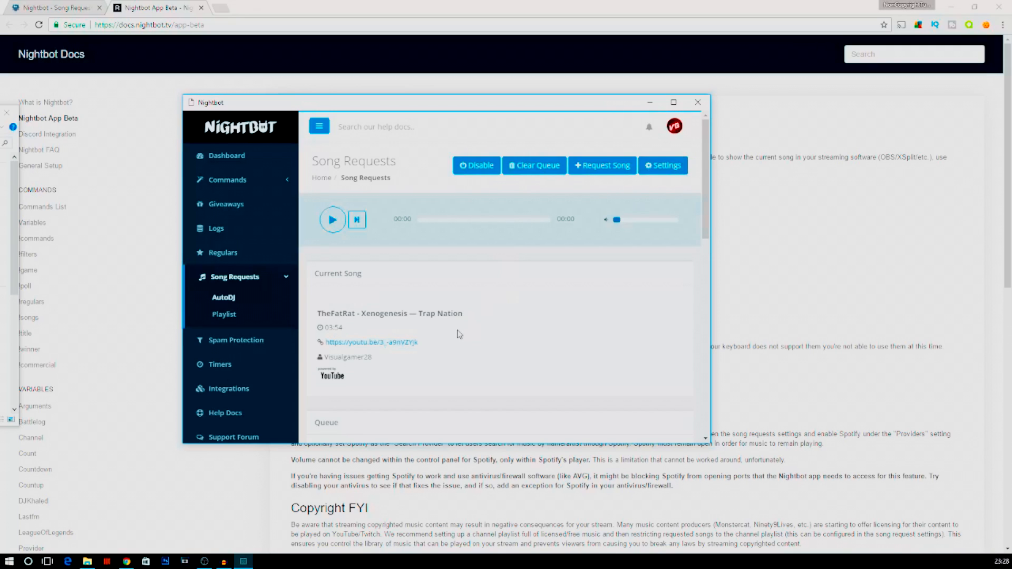
click(662, 165)
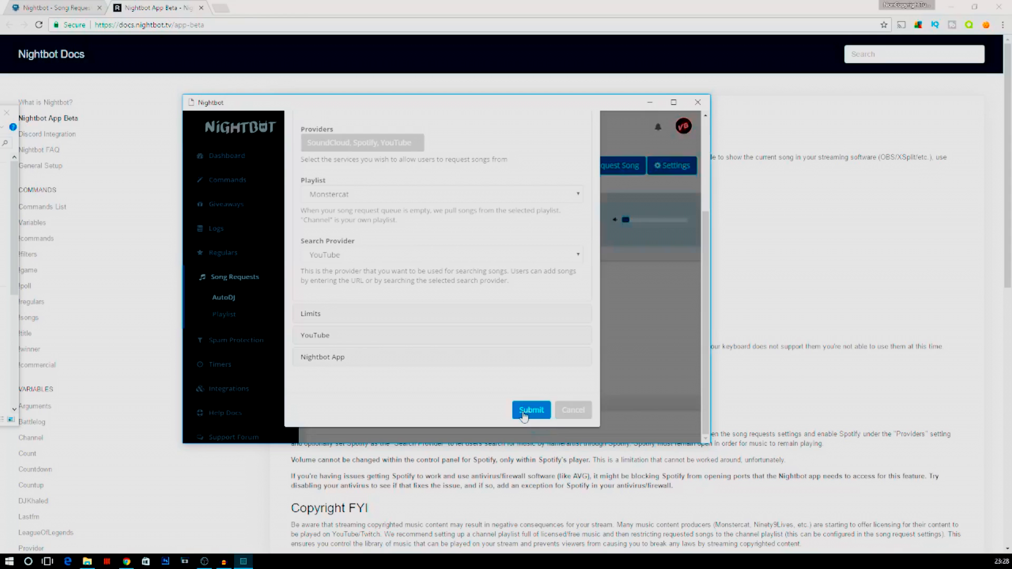
click(531, 410)
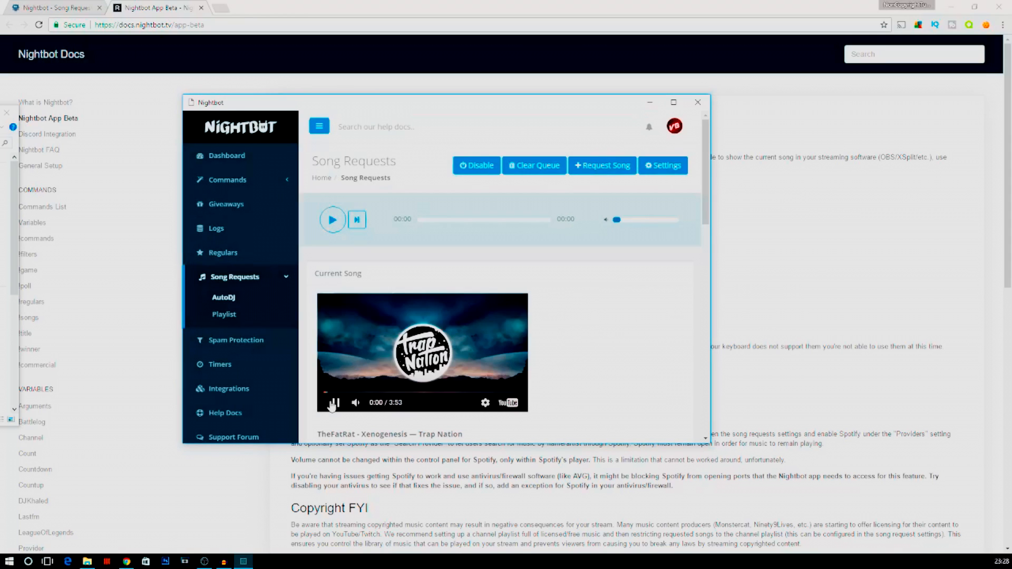
scroll(down, 3)
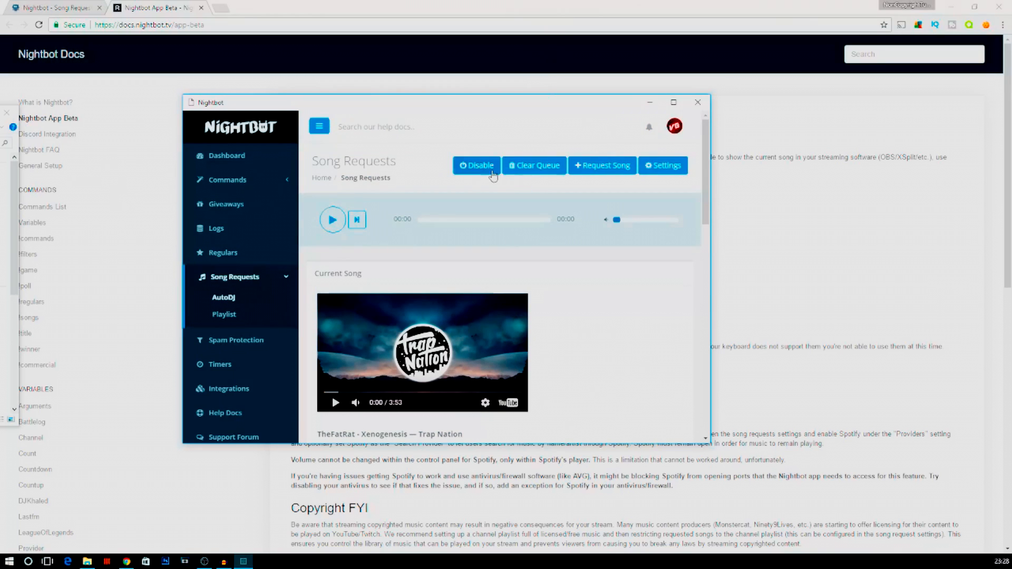
Cancel the Add Song to Queue form, then browse the Monstercat playlist
click(601, 165)
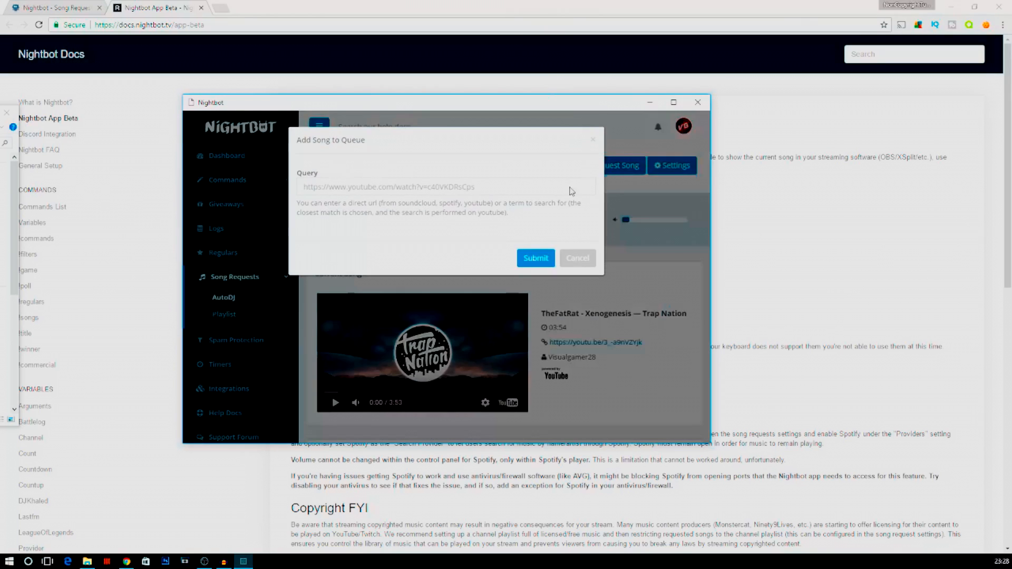
click(575, 258)
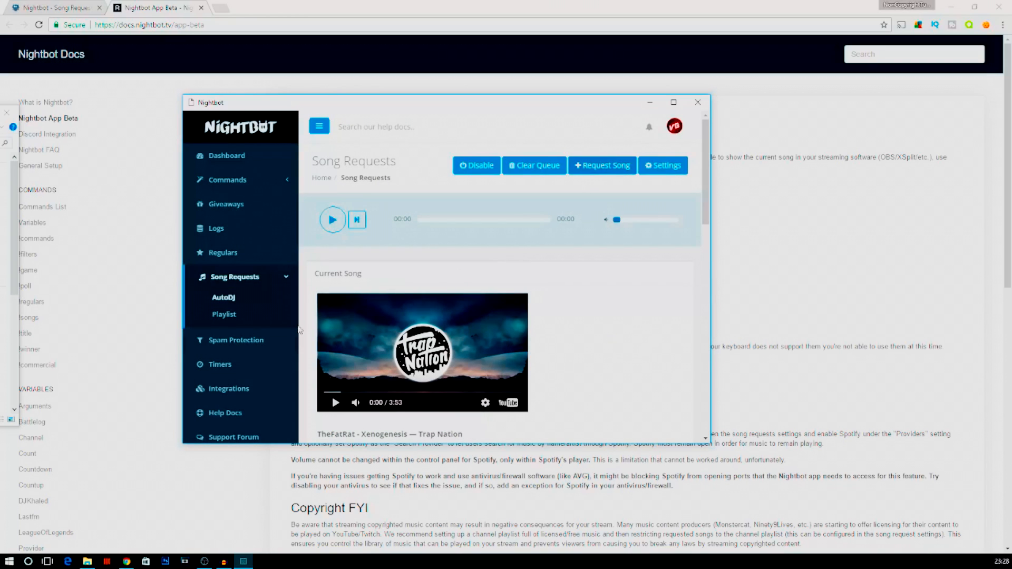
click(224, 314)
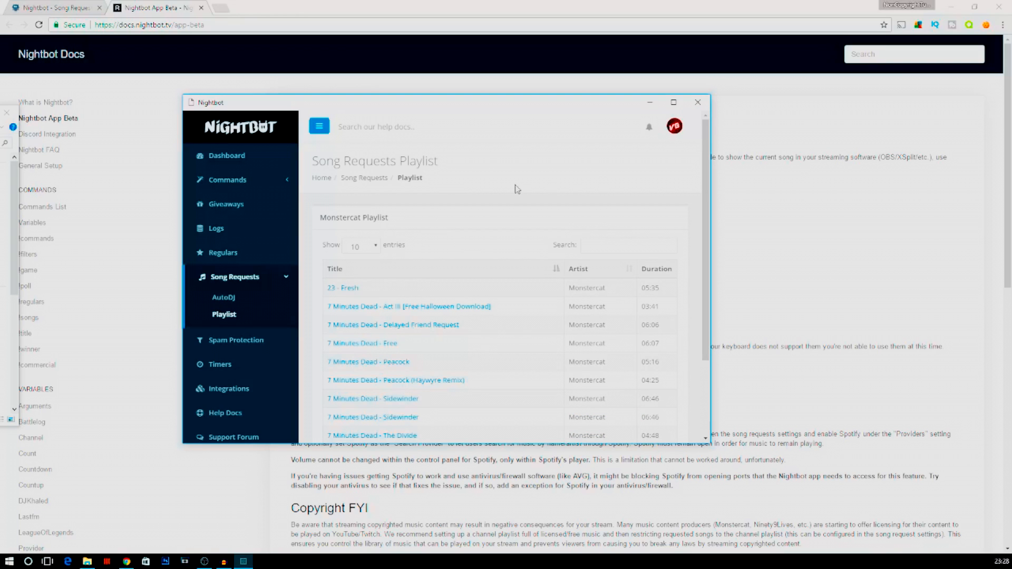
scroll(down, 3)
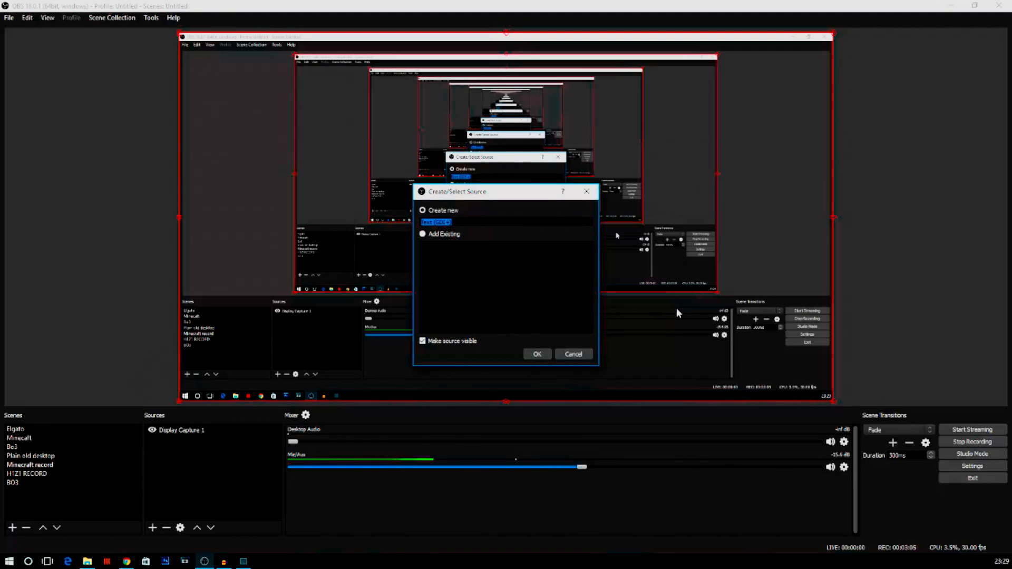
Create the Text (GDI+) source, enable Read from file, and browse into the Users folder
click(537, 354)
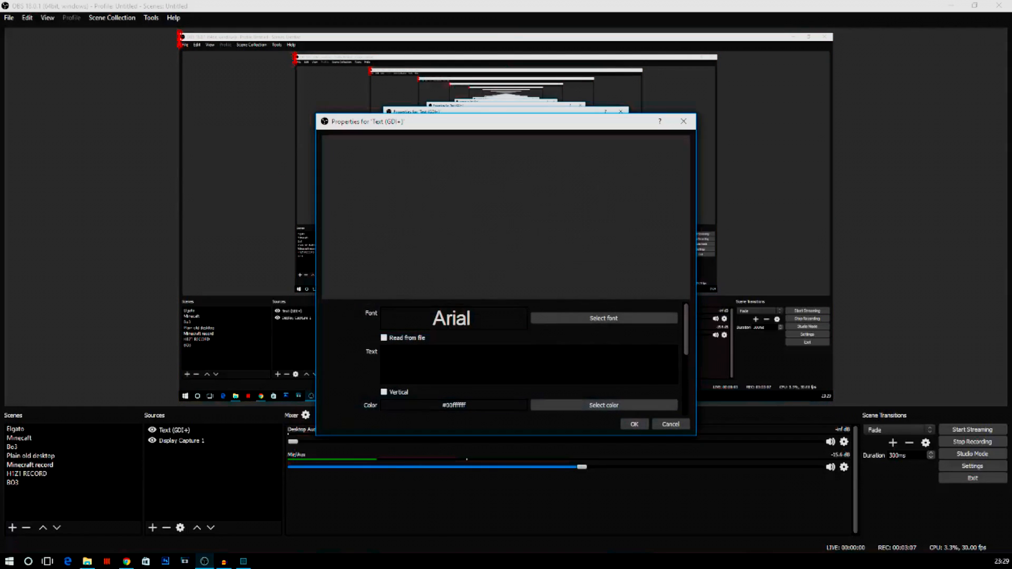
click(384, 337)
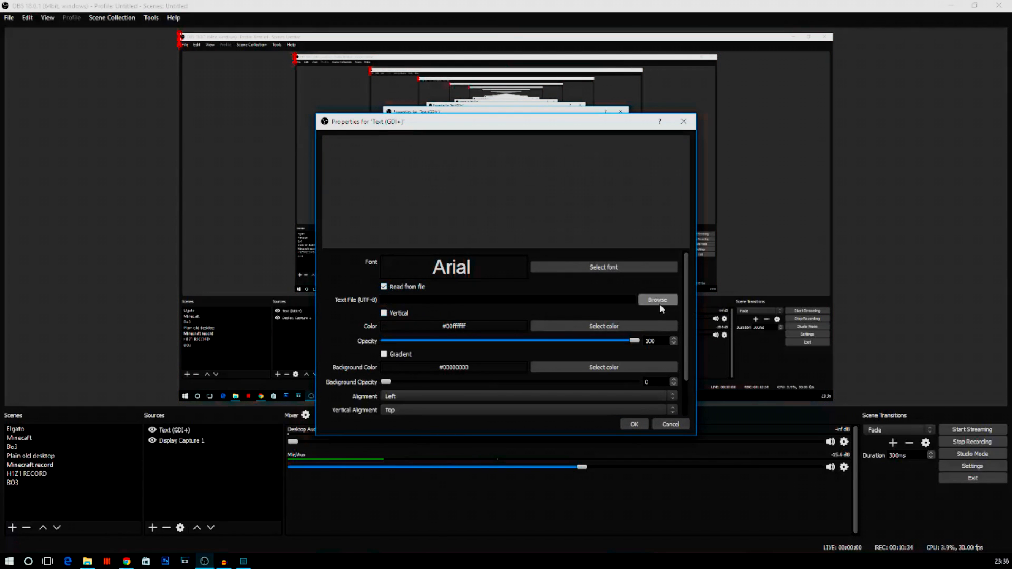
click(656, 300)
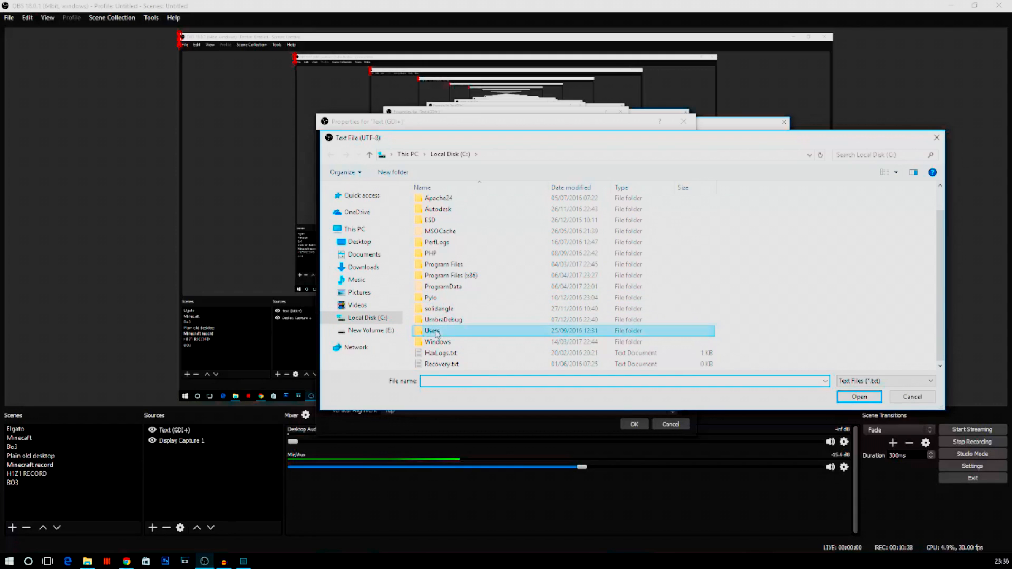
double_click(432, 331)
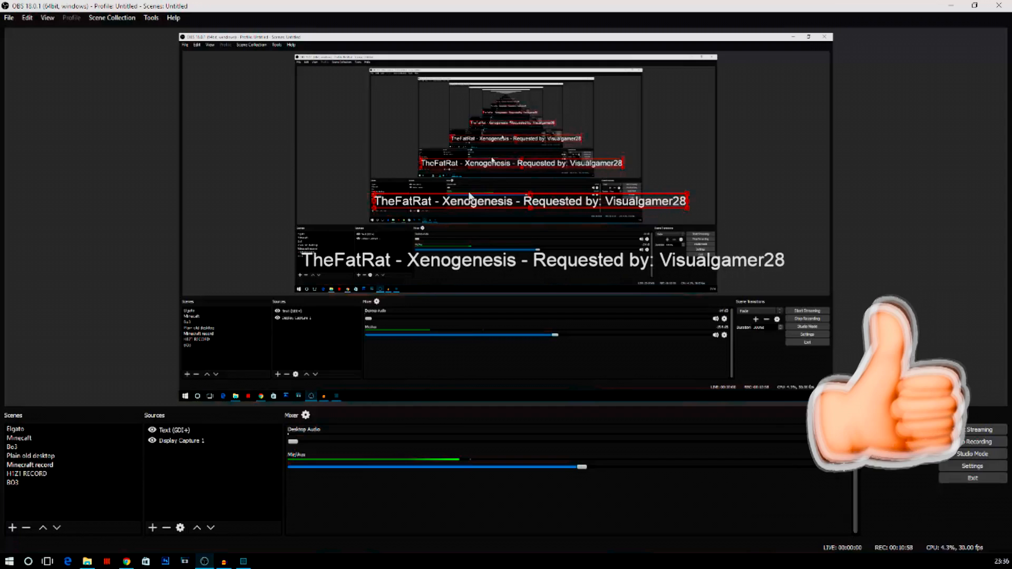
Add a Scroll filter with the default name to the Text (GDI+) song source
click(173, 430)
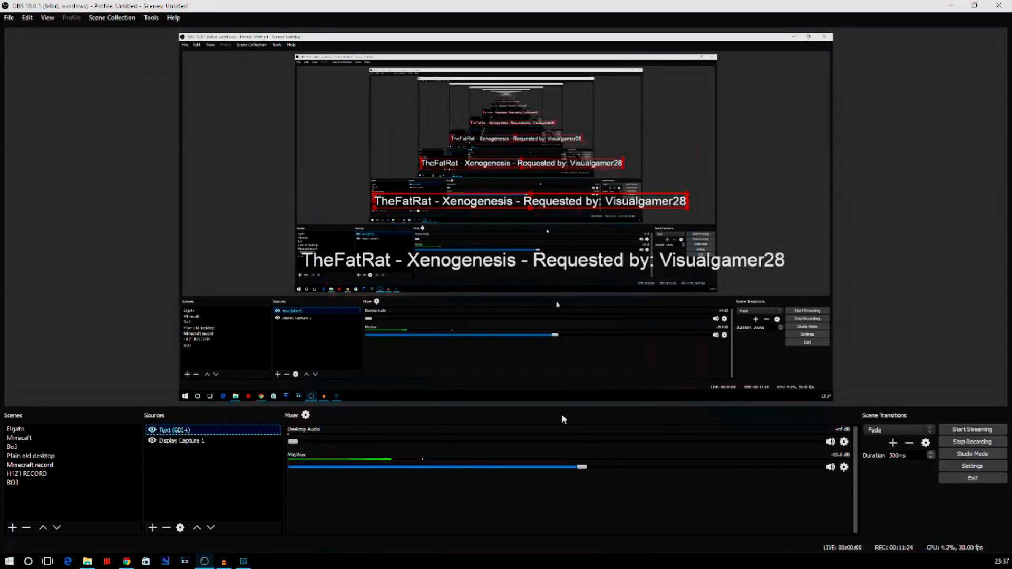
right_click(175, 430)
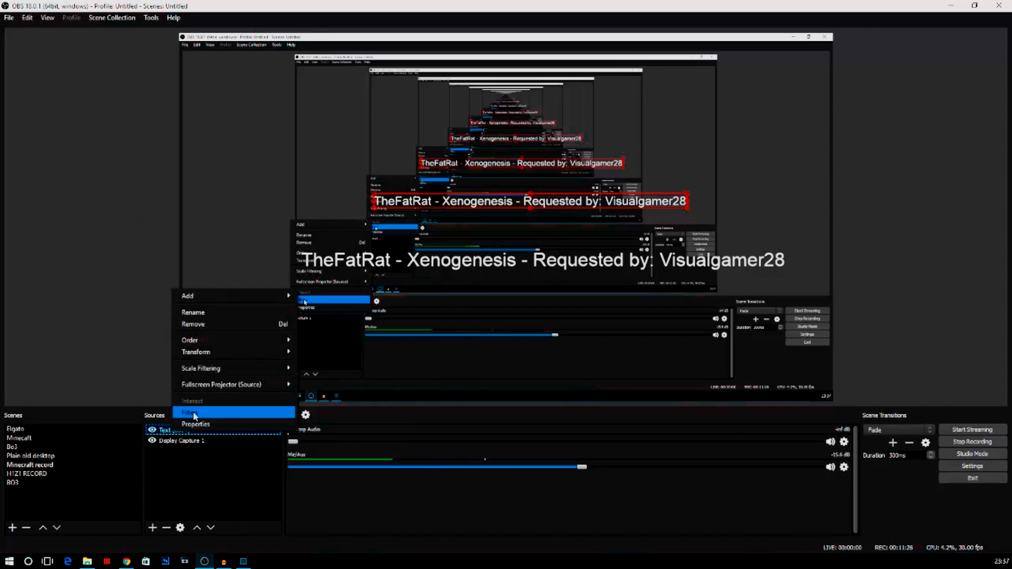
click(188, 412)
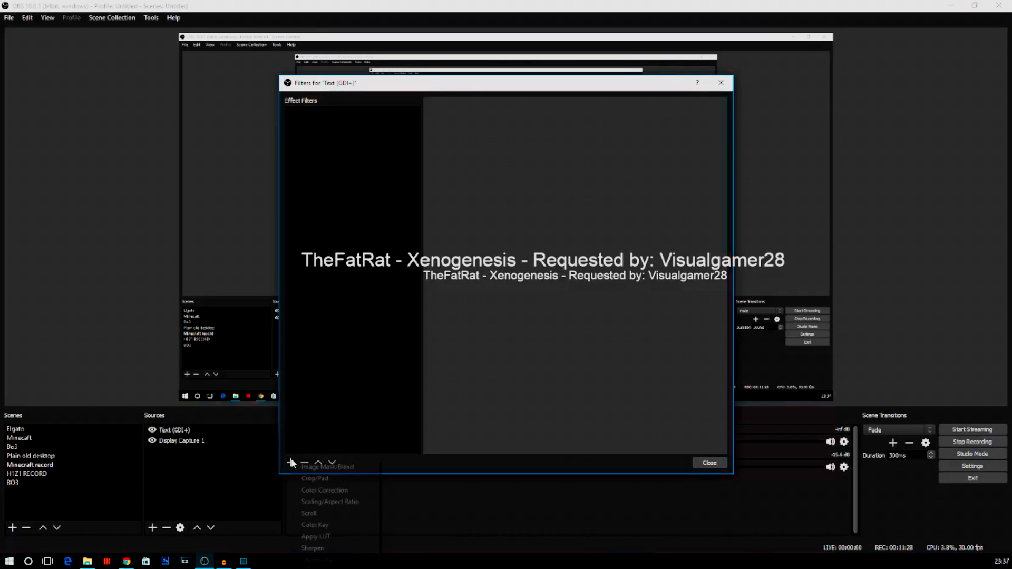
mouse_move(308, 513)
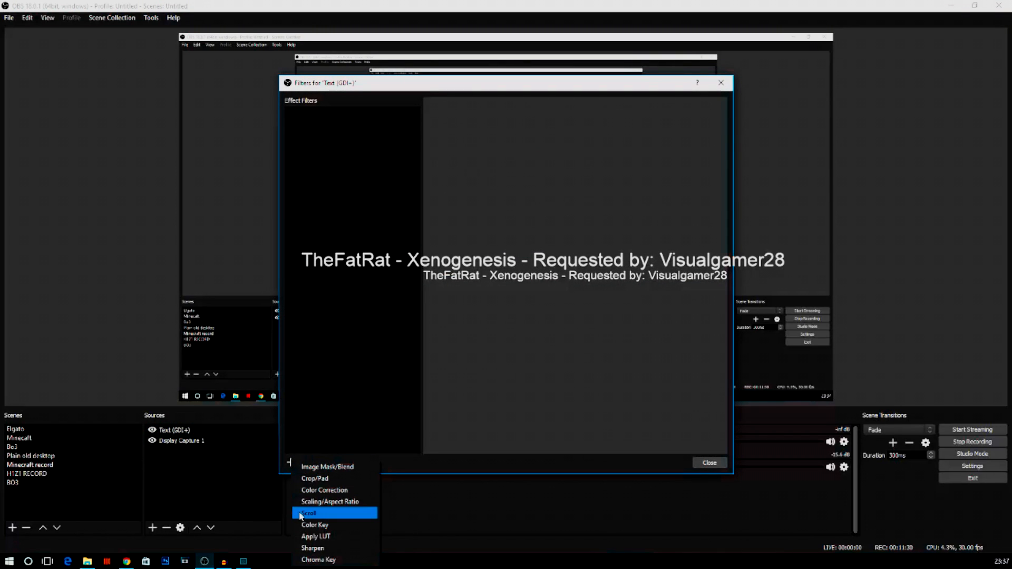
click(308, 512)
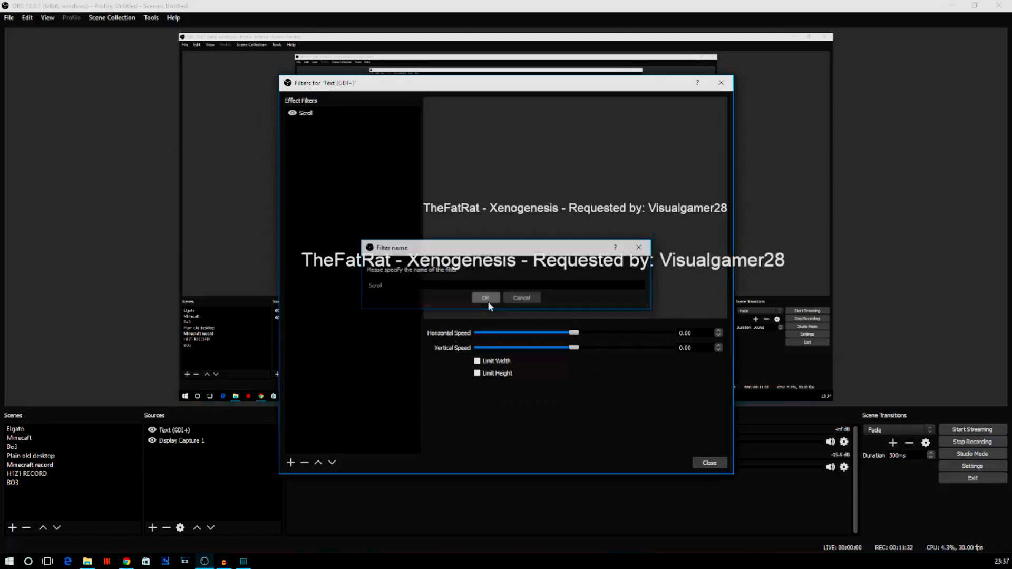
click(486, 298)
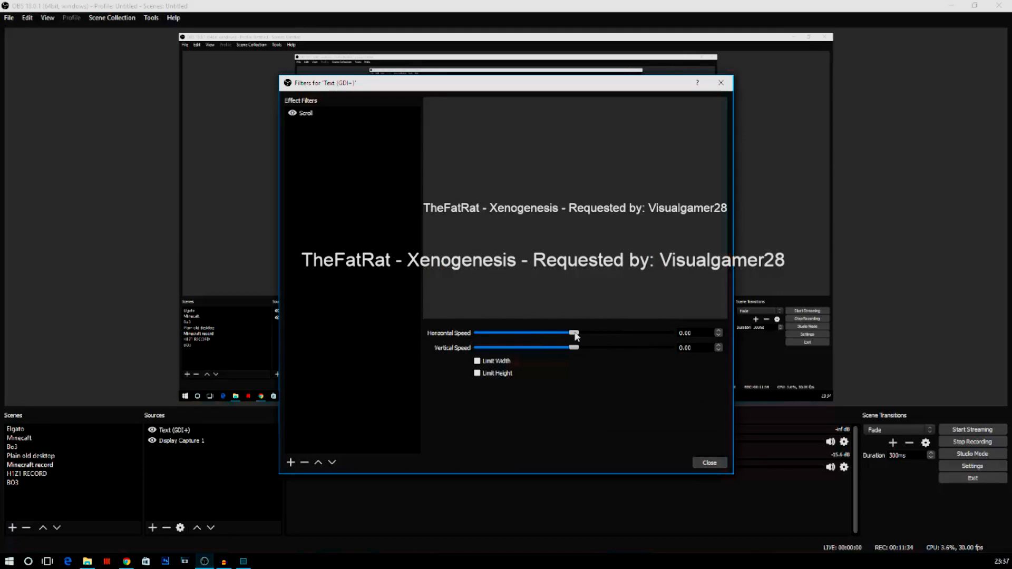
Tune the Scroll filter: horizontal speed about 425, vertical speed near zero
drag(574, 332, 671, 332)
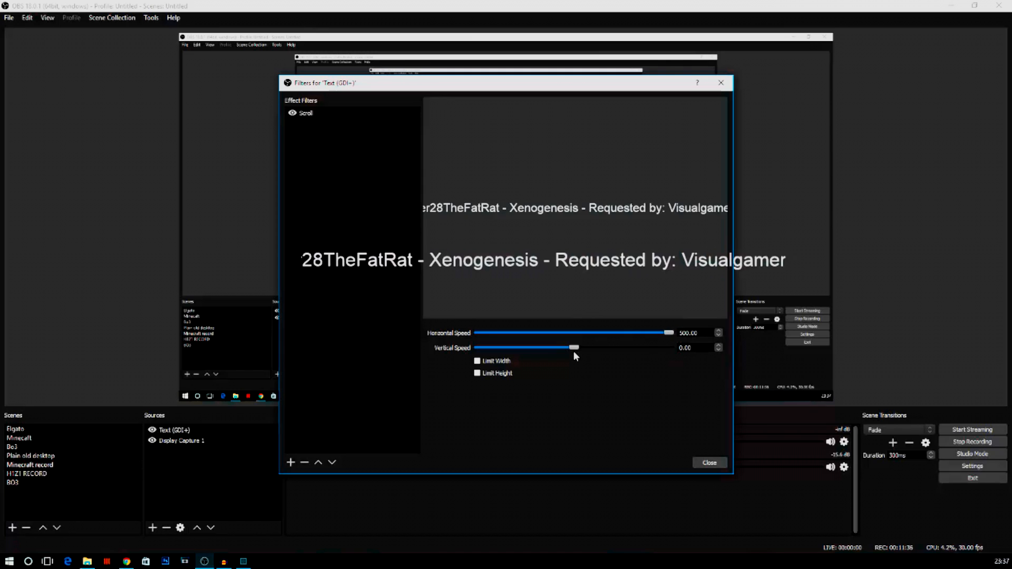
drag(574, 347, 668, 347)
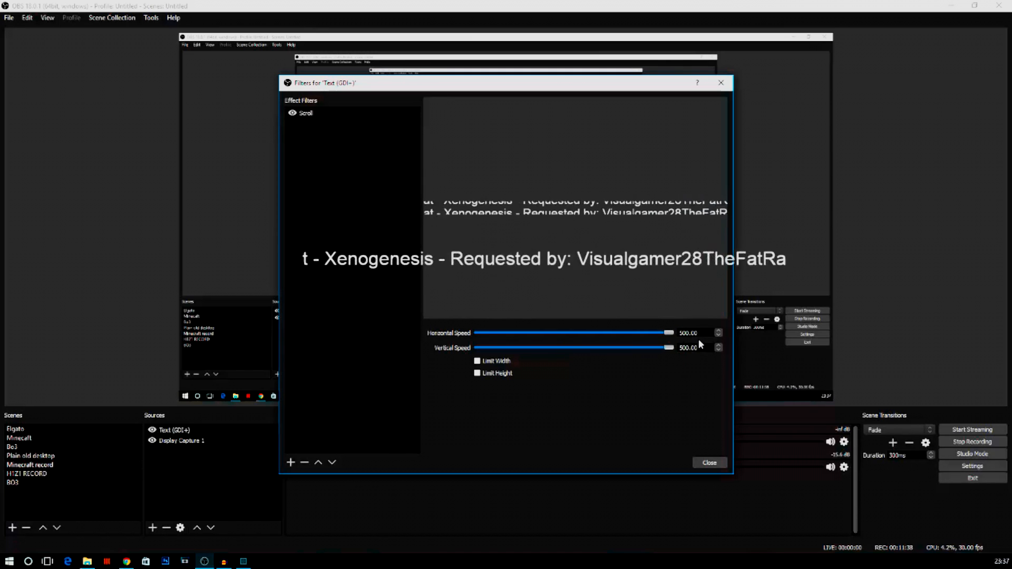
drag(668, 347, 544, 347)
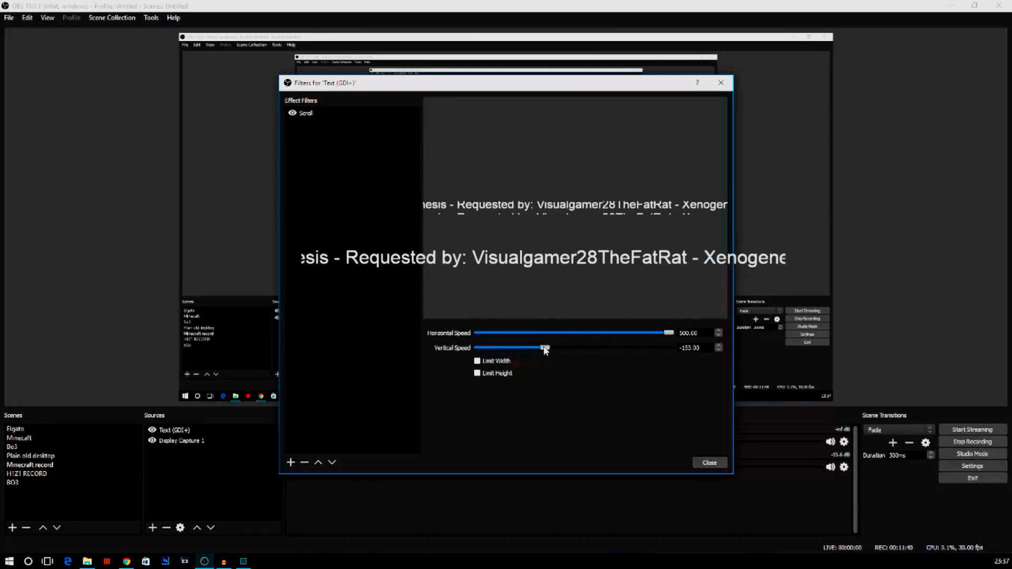
drag(546, 347, 564, 348)
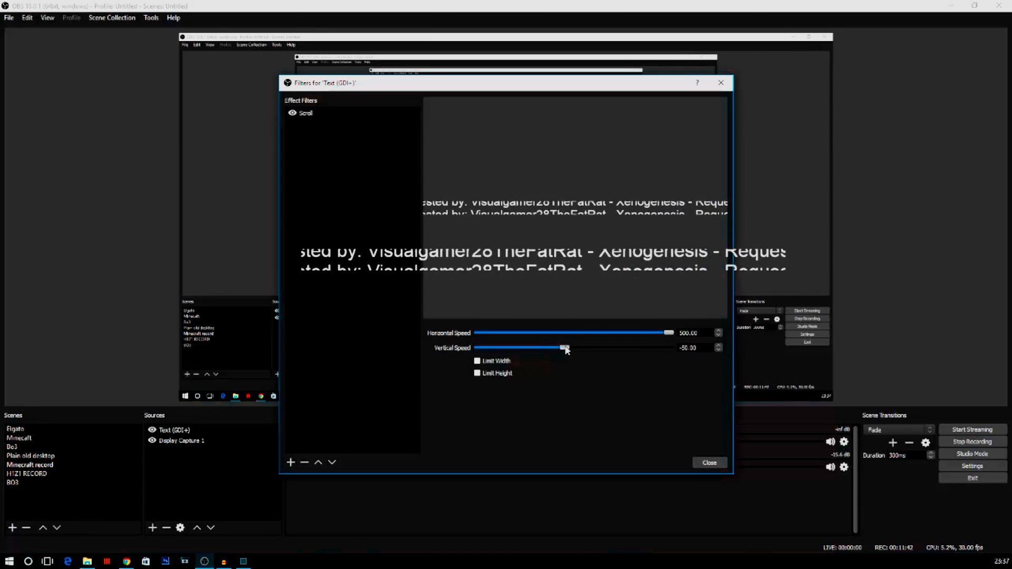
drag(564, 347, 575, 347)
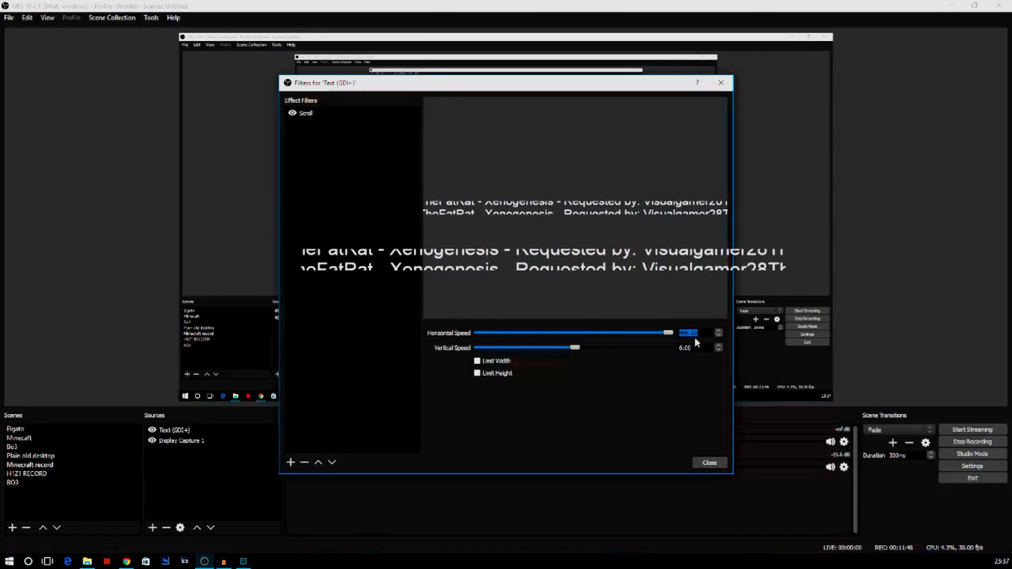
drag(668, 333, 671, 332)
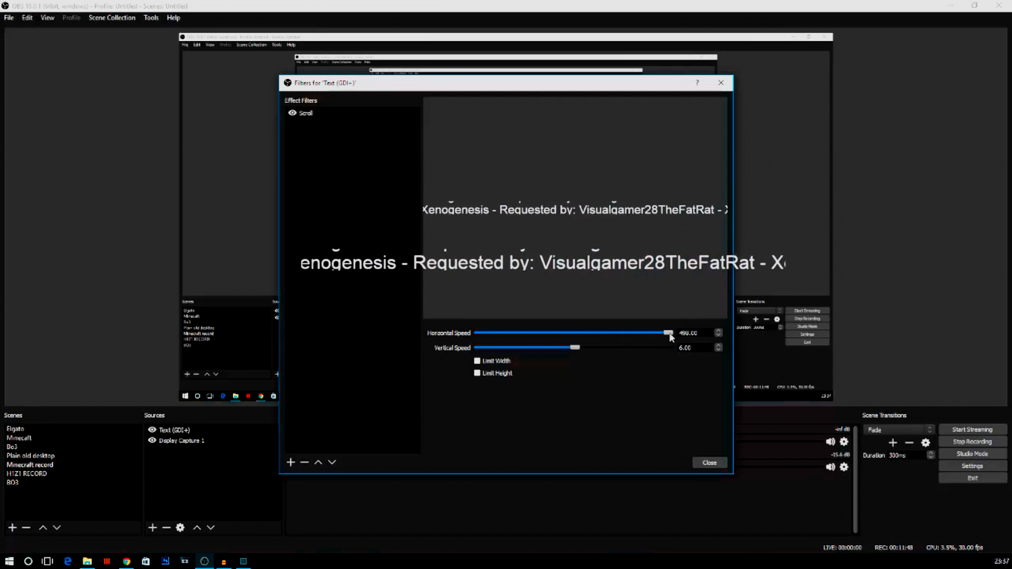
drag(668, 333, 603, 332)
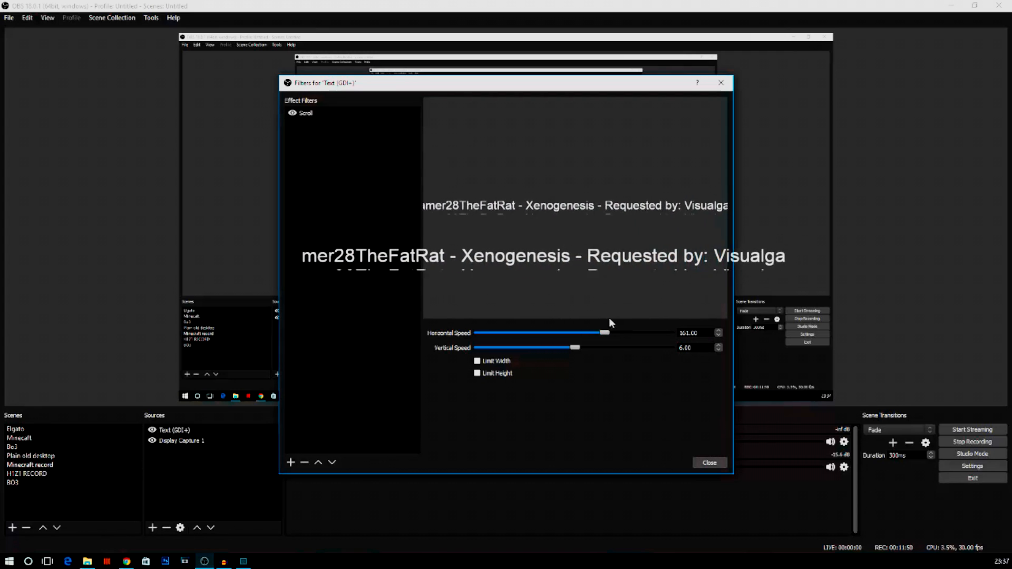
drag(603, 333, 654, 333)
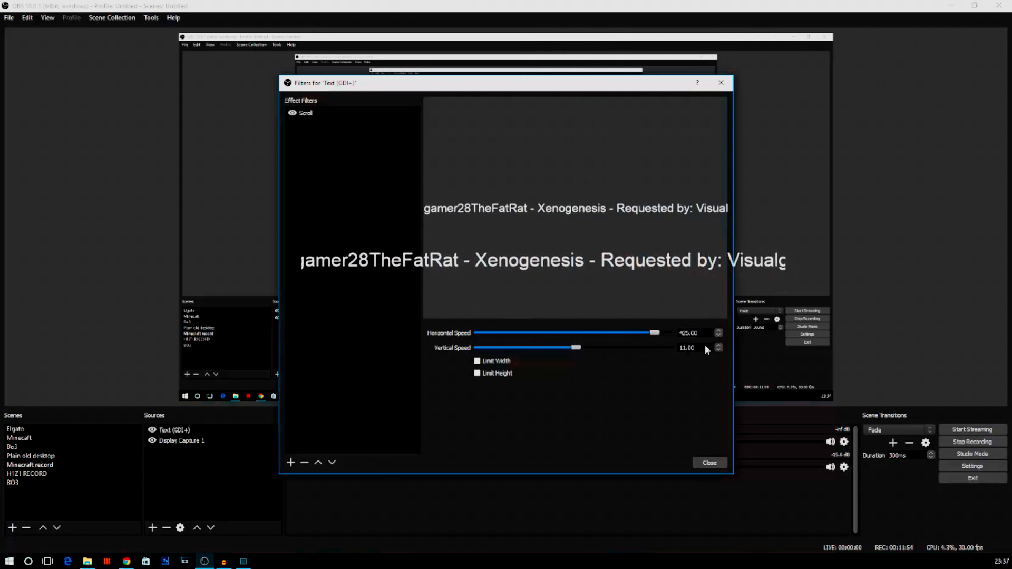
click(718, 349)
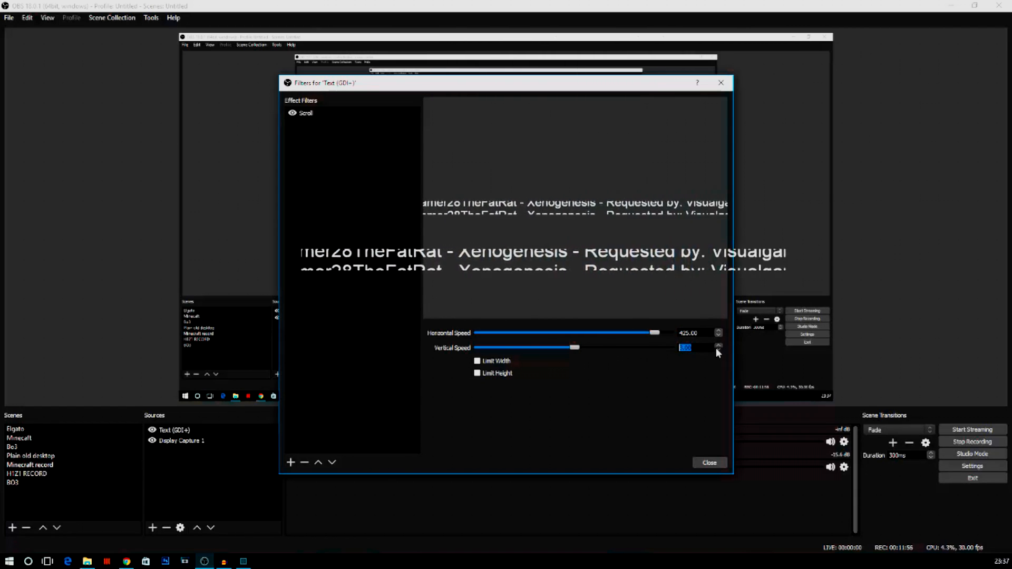